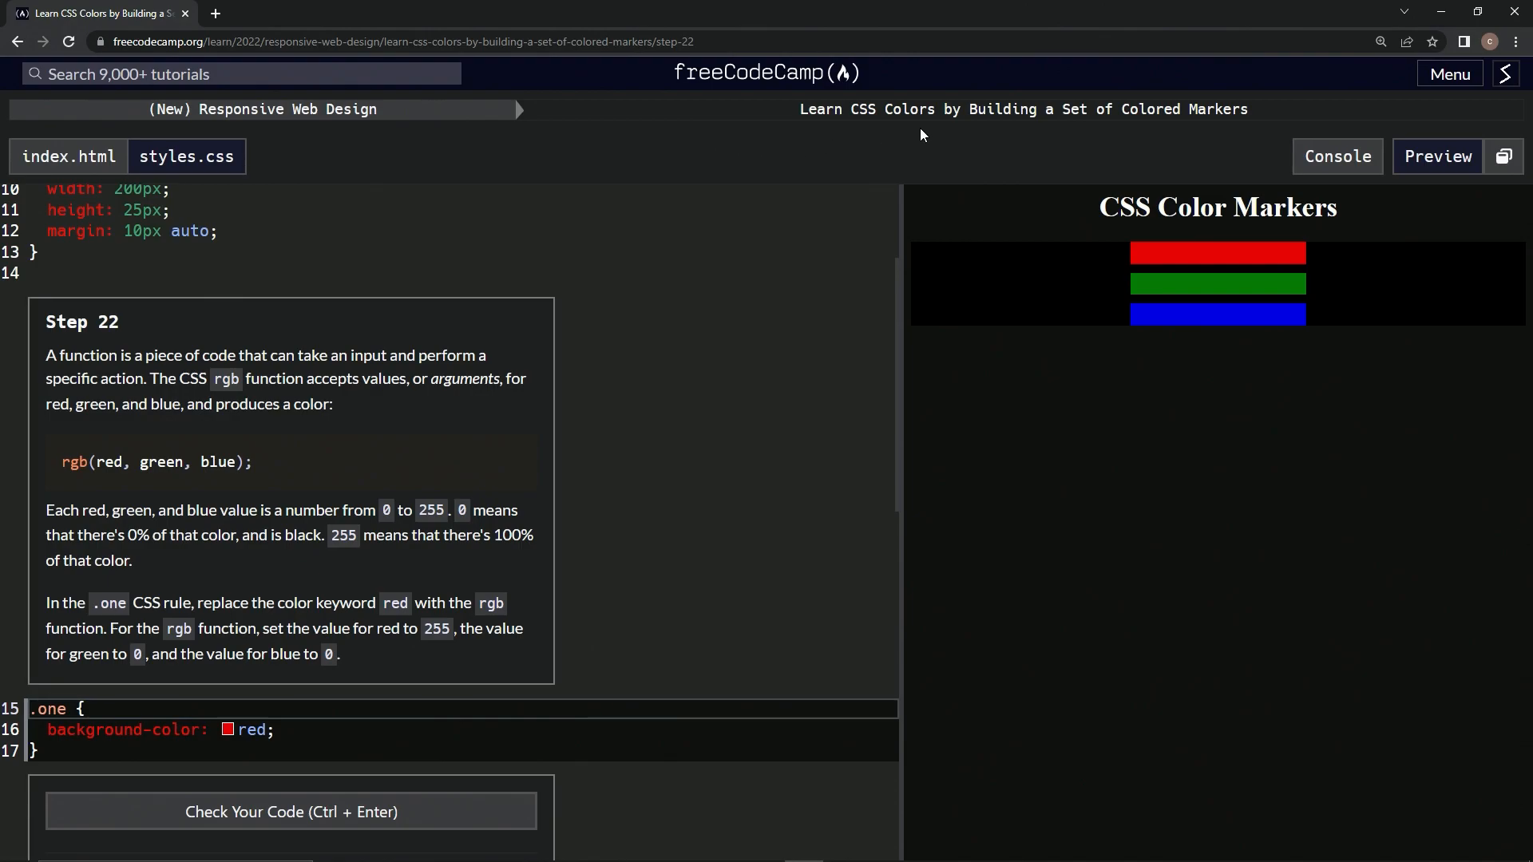
pyautogui.moveTo(1246, 134)
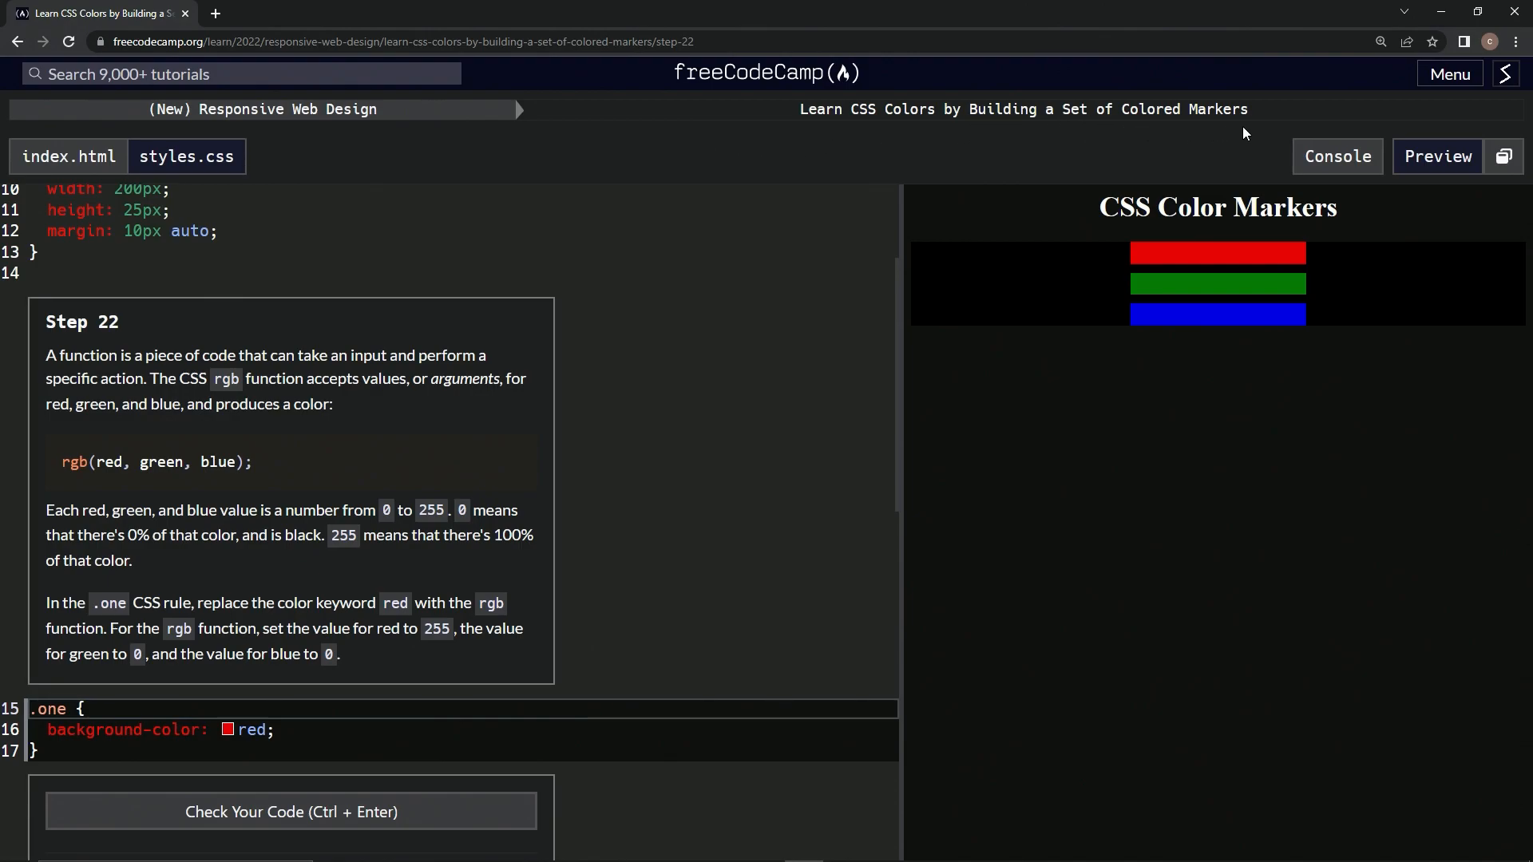
pyautogui.moveTo(124, 345)
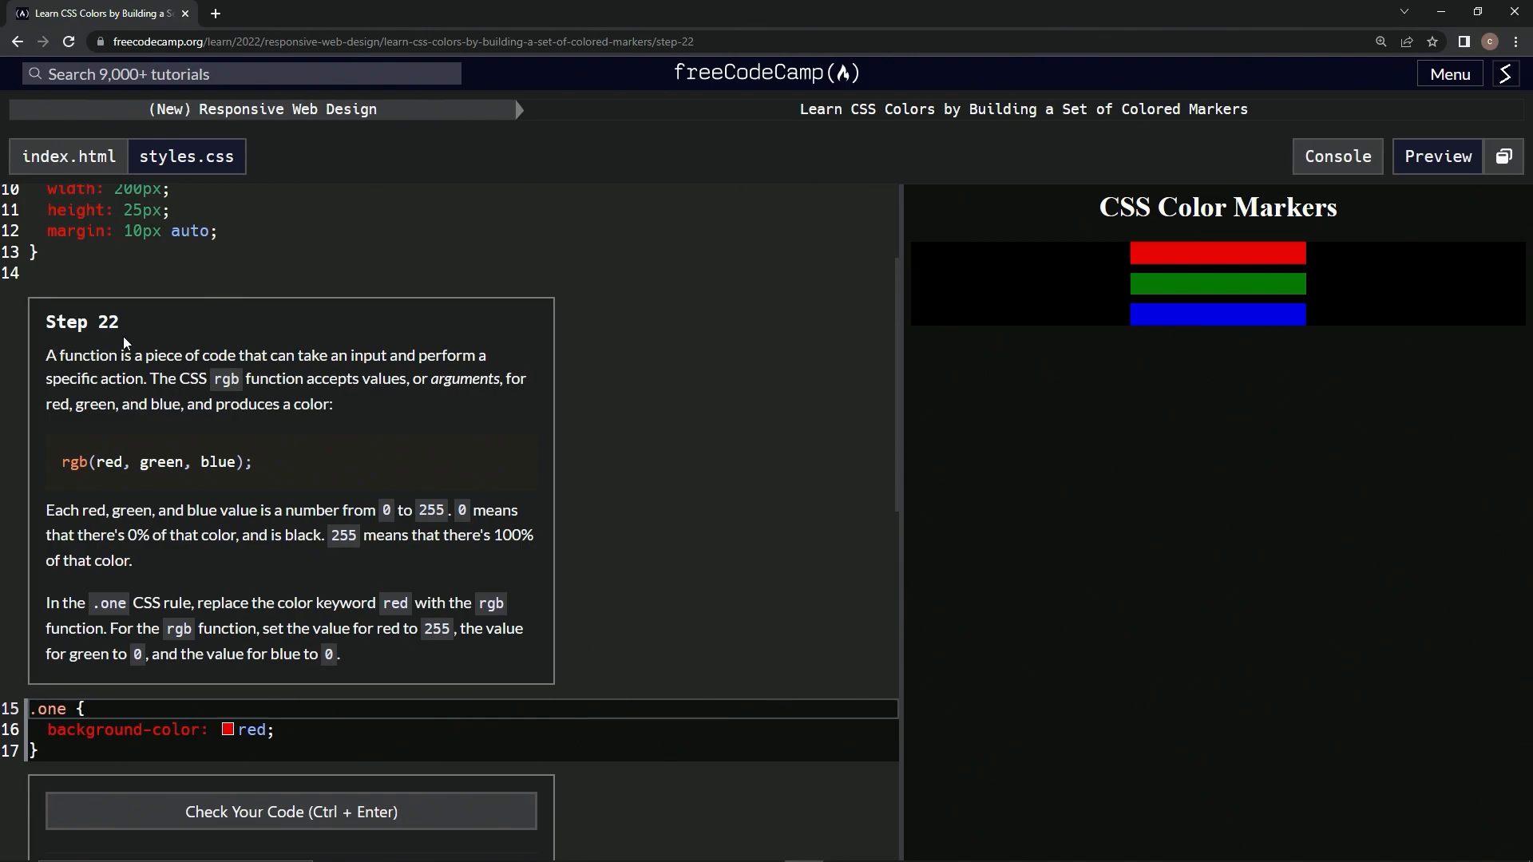
pyautogui.moveTo(63, 374)
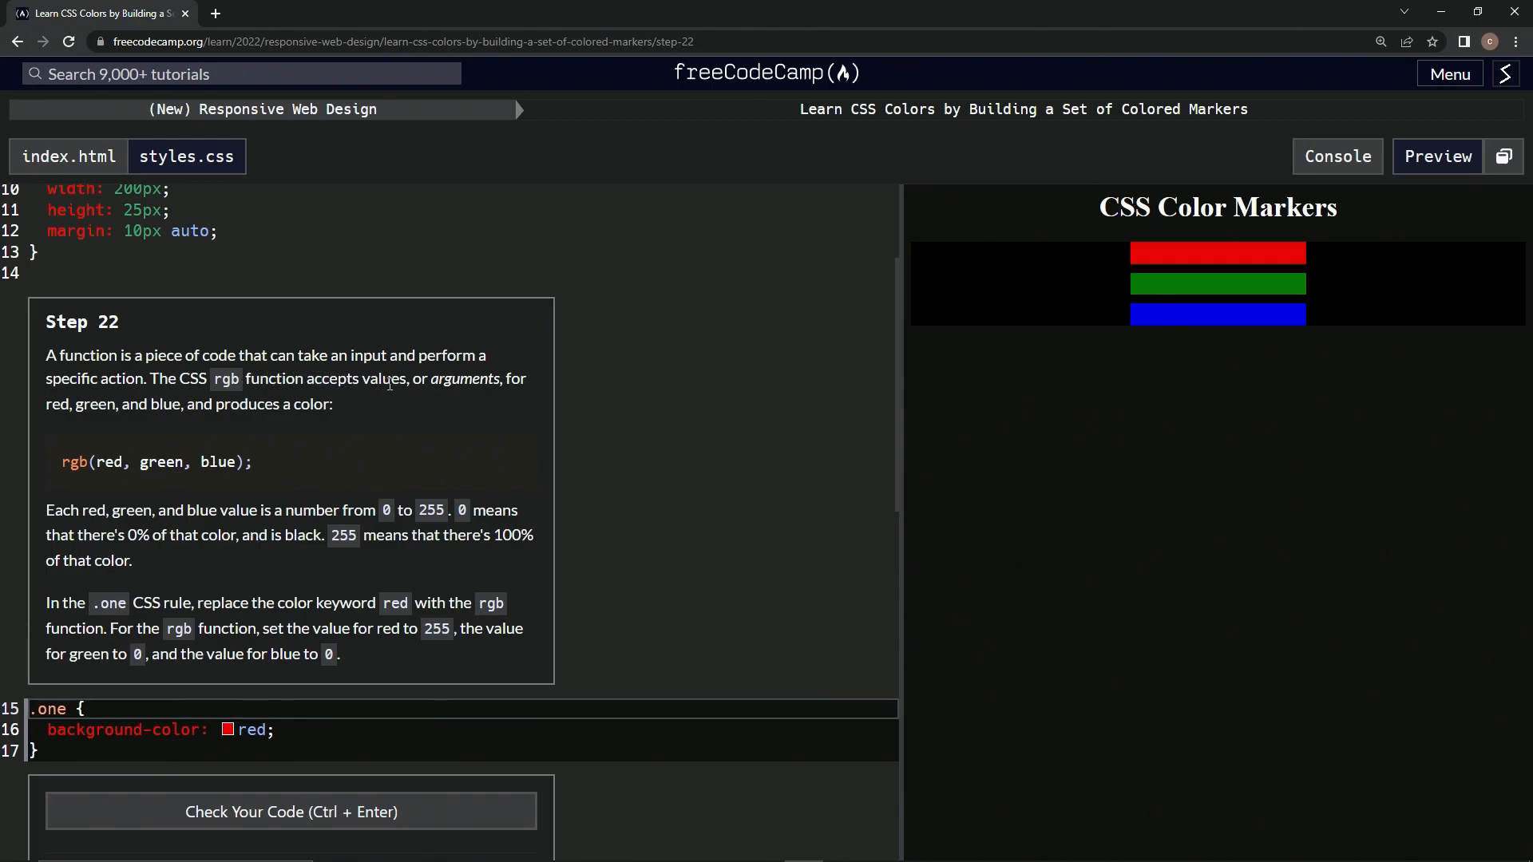
pyautogui.moveTo(86, 440)
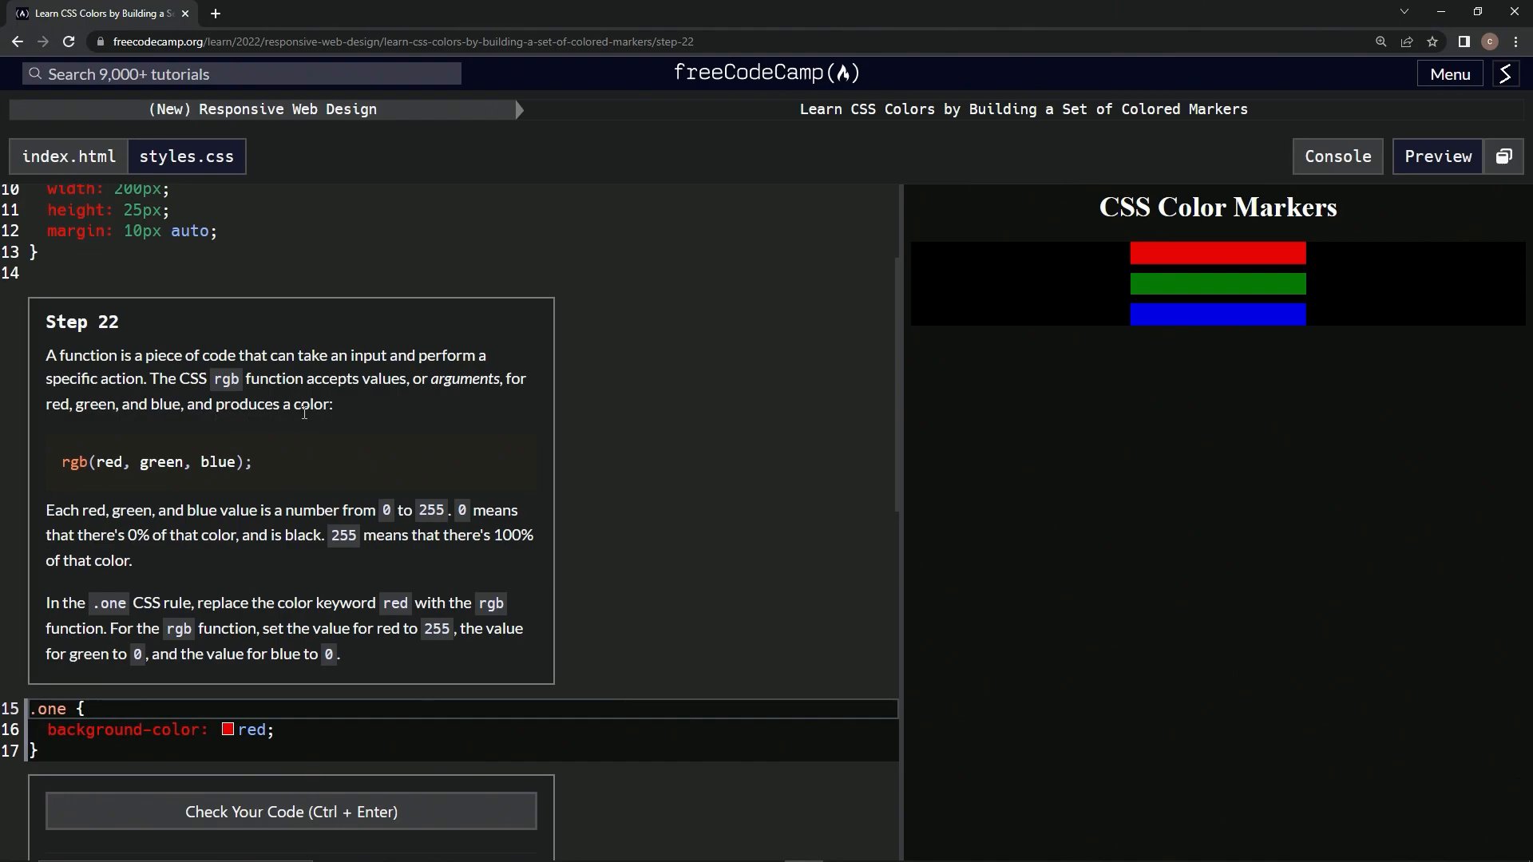
pyautogui.moveTo(297, 488)
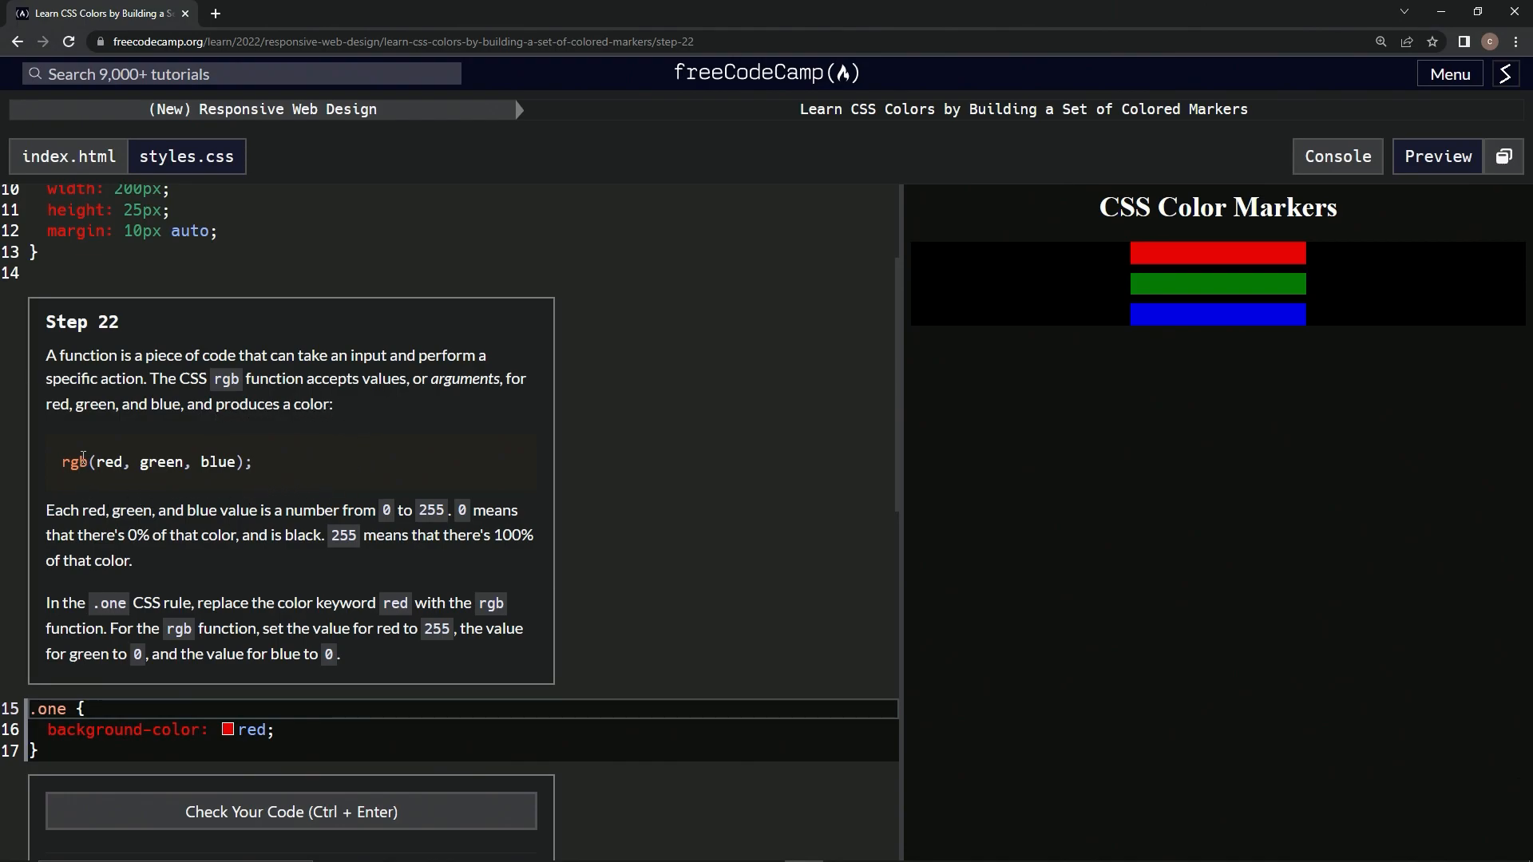
# Step: Highlight the rgb function name and its red, green, blue arguments in the instruction example
pyautogui.doubleClick(74, 462)
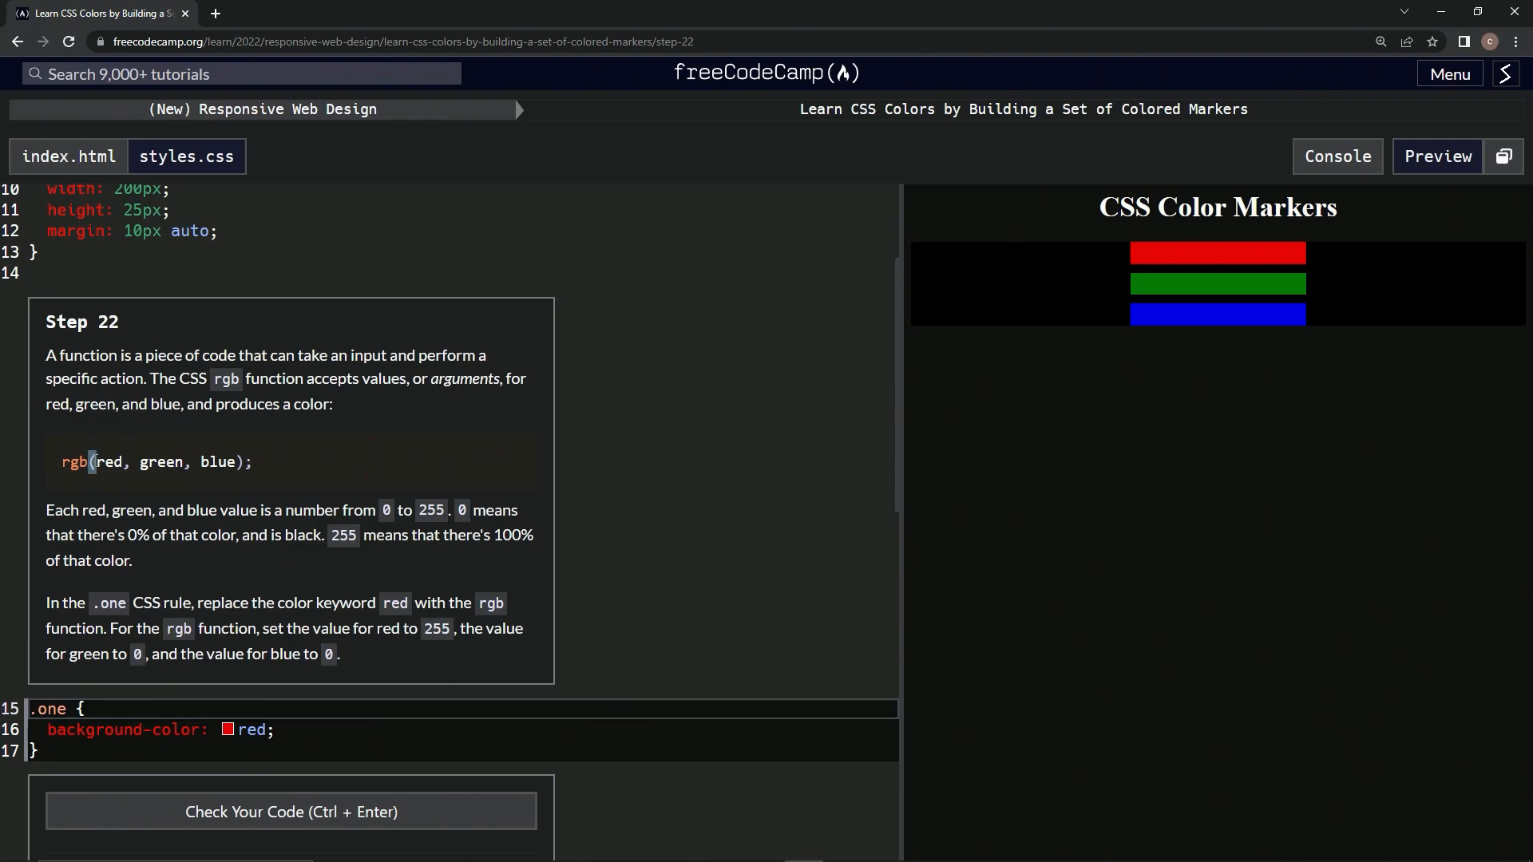
pyautogui.moveTo(92, 461); pyautogui.dragTo(244, 462)
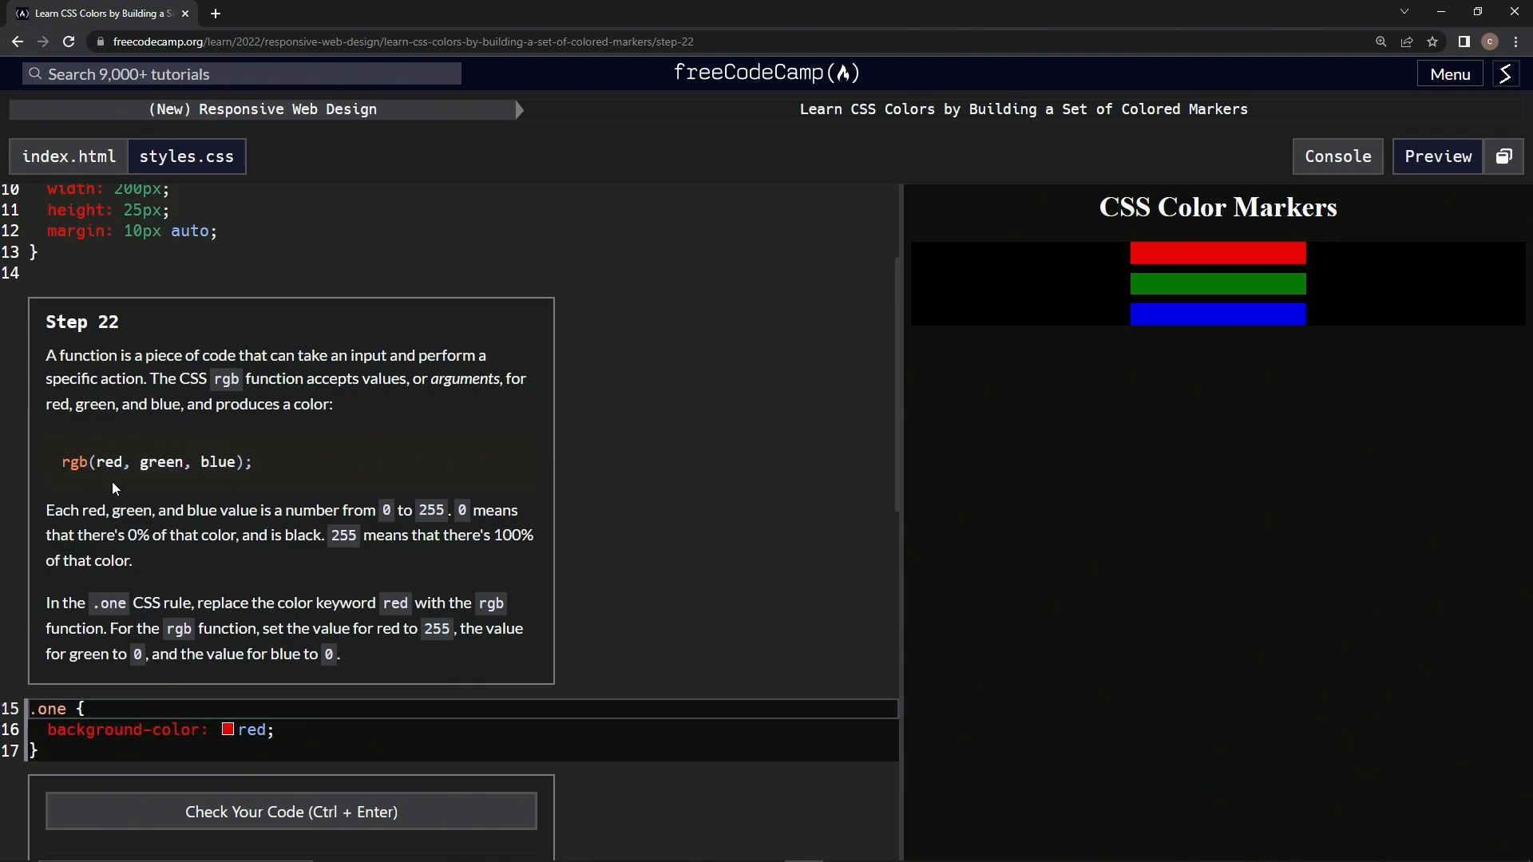
pyautogui.moveTo(97, 461); pyautogui.dragTo(238, 461)
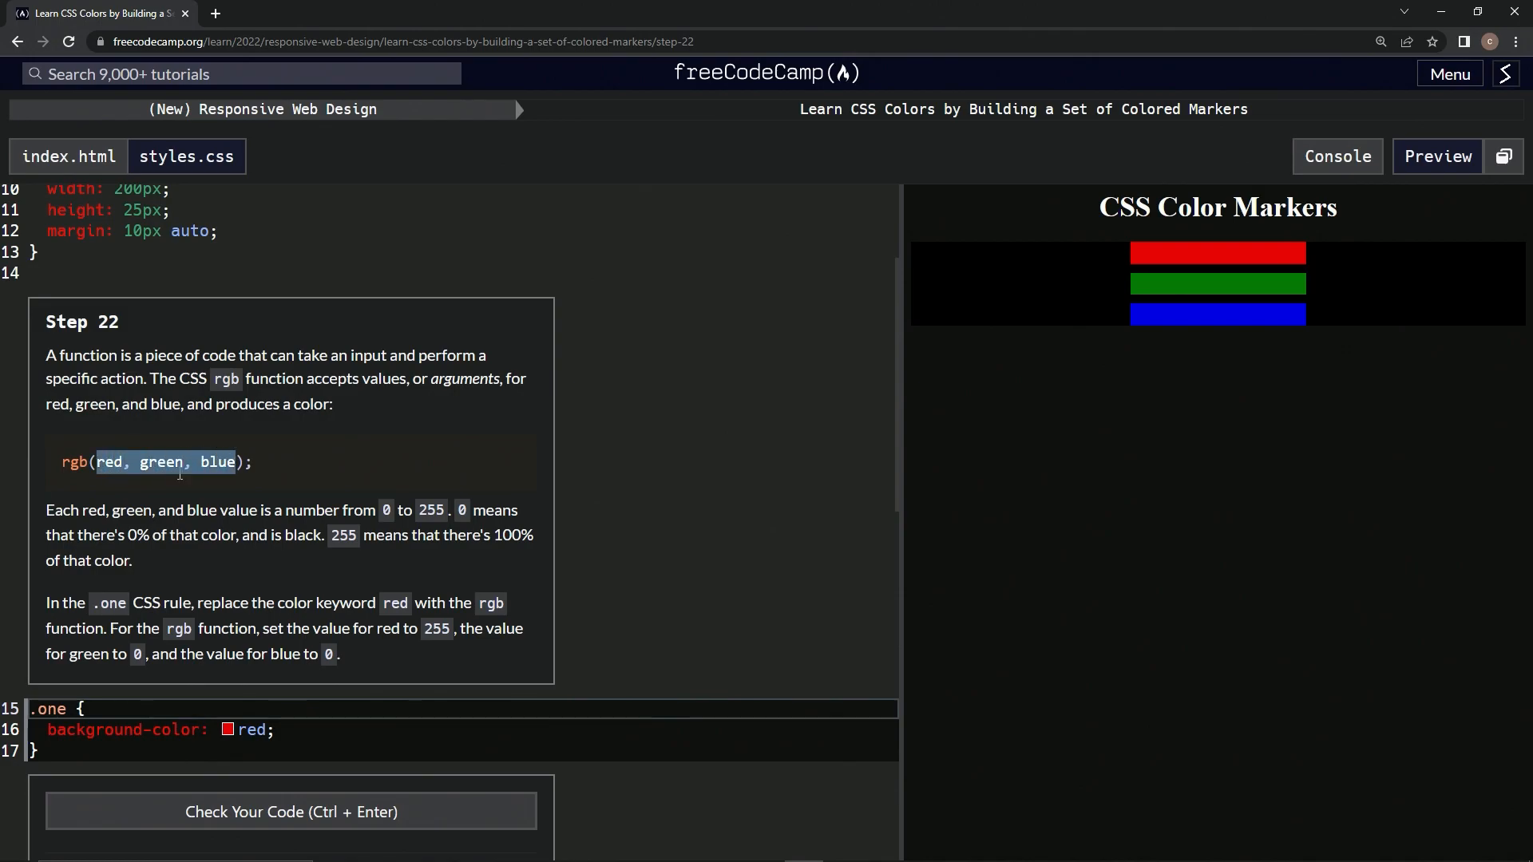
pyautogui.click(110, 462)
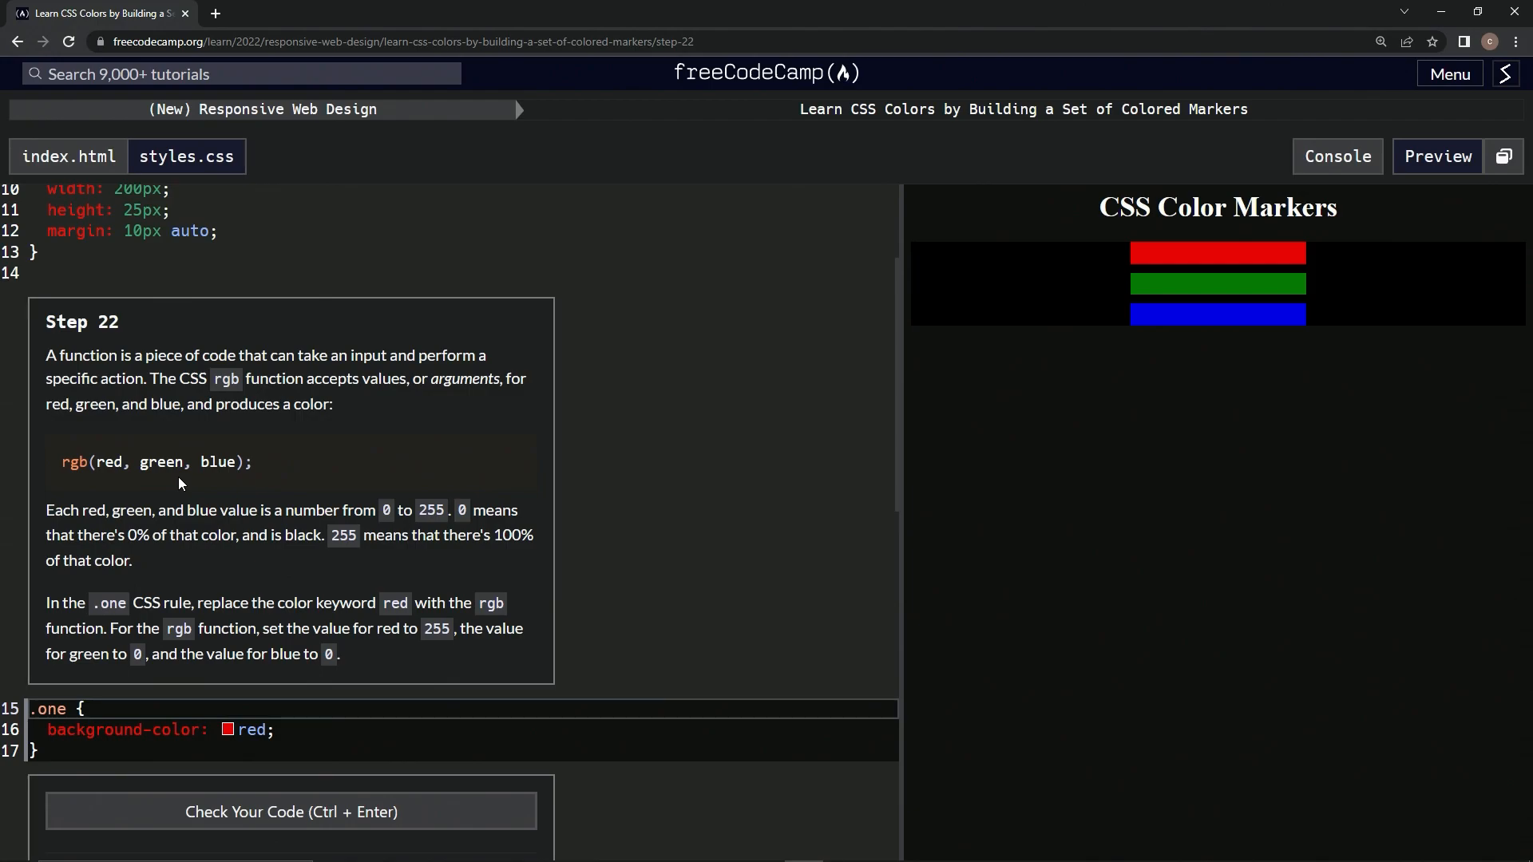
pyautogui.moveTo(98, 468)
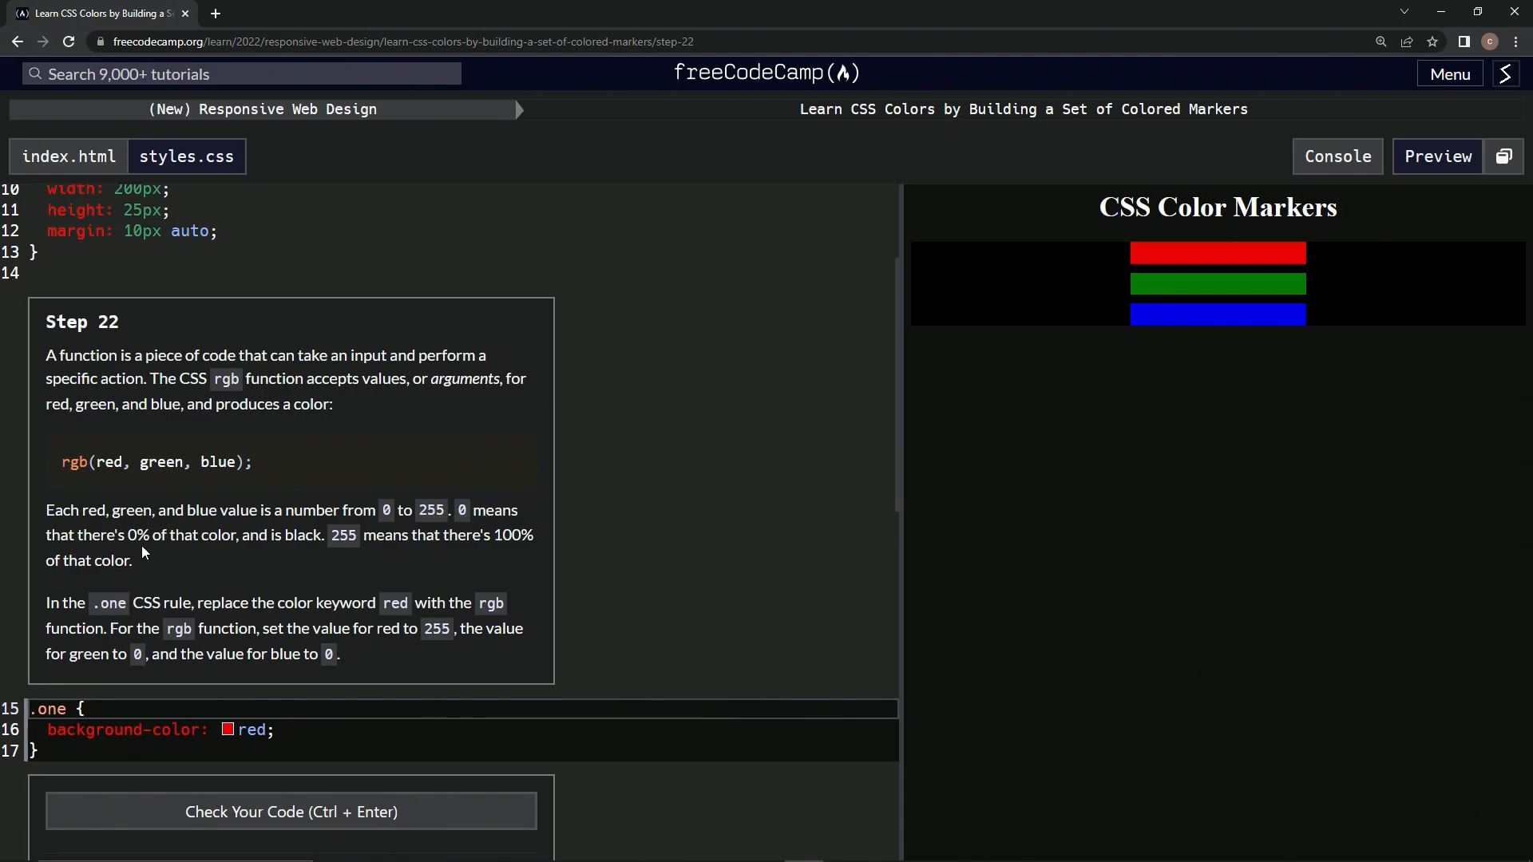
pyautogui.moveTo(302, 542)
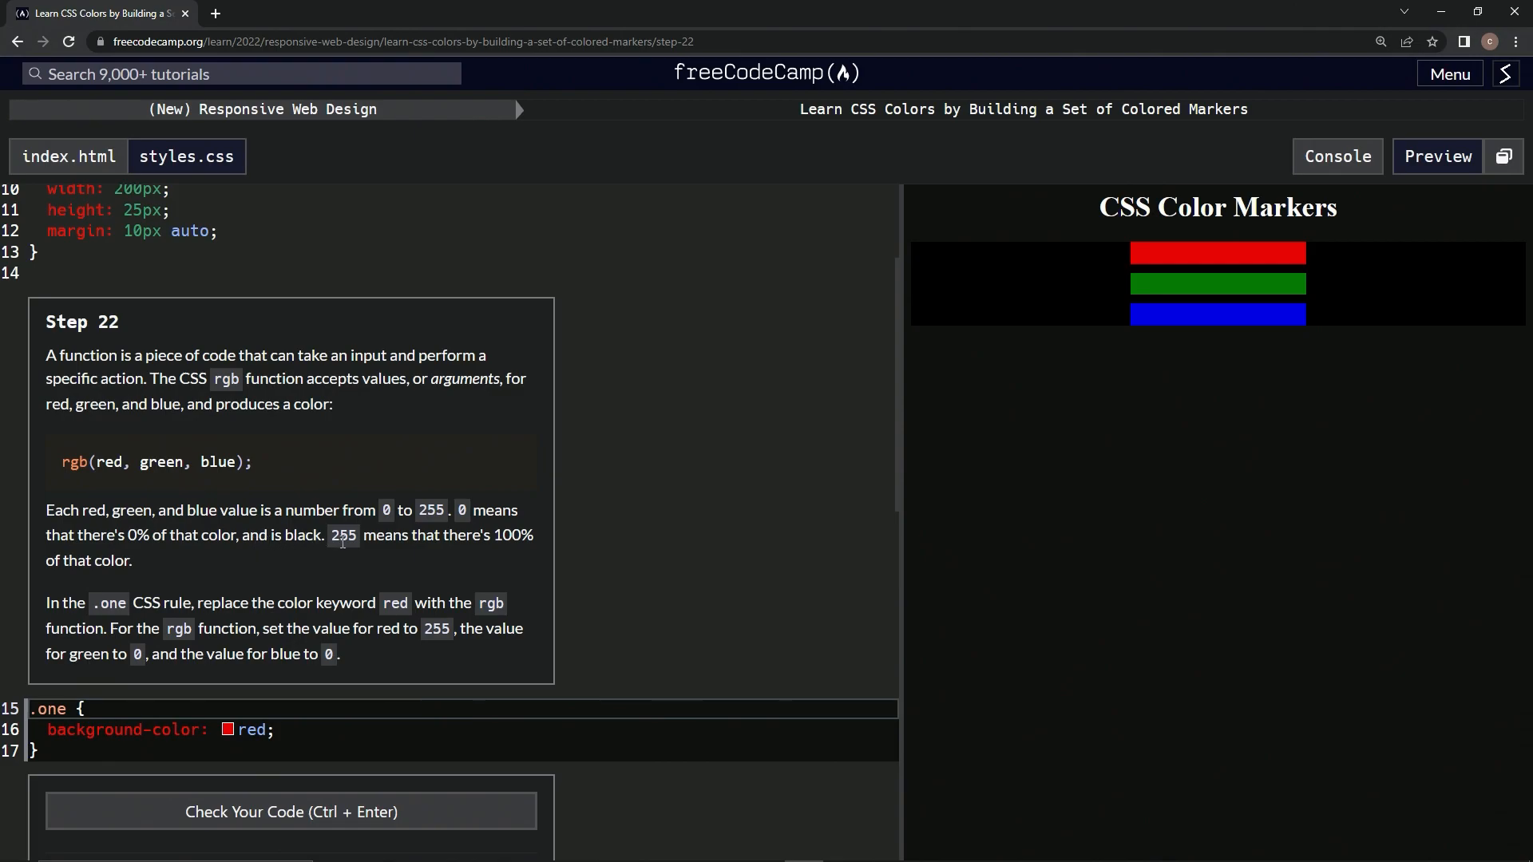
pyautogui.moveTo(276, 565)
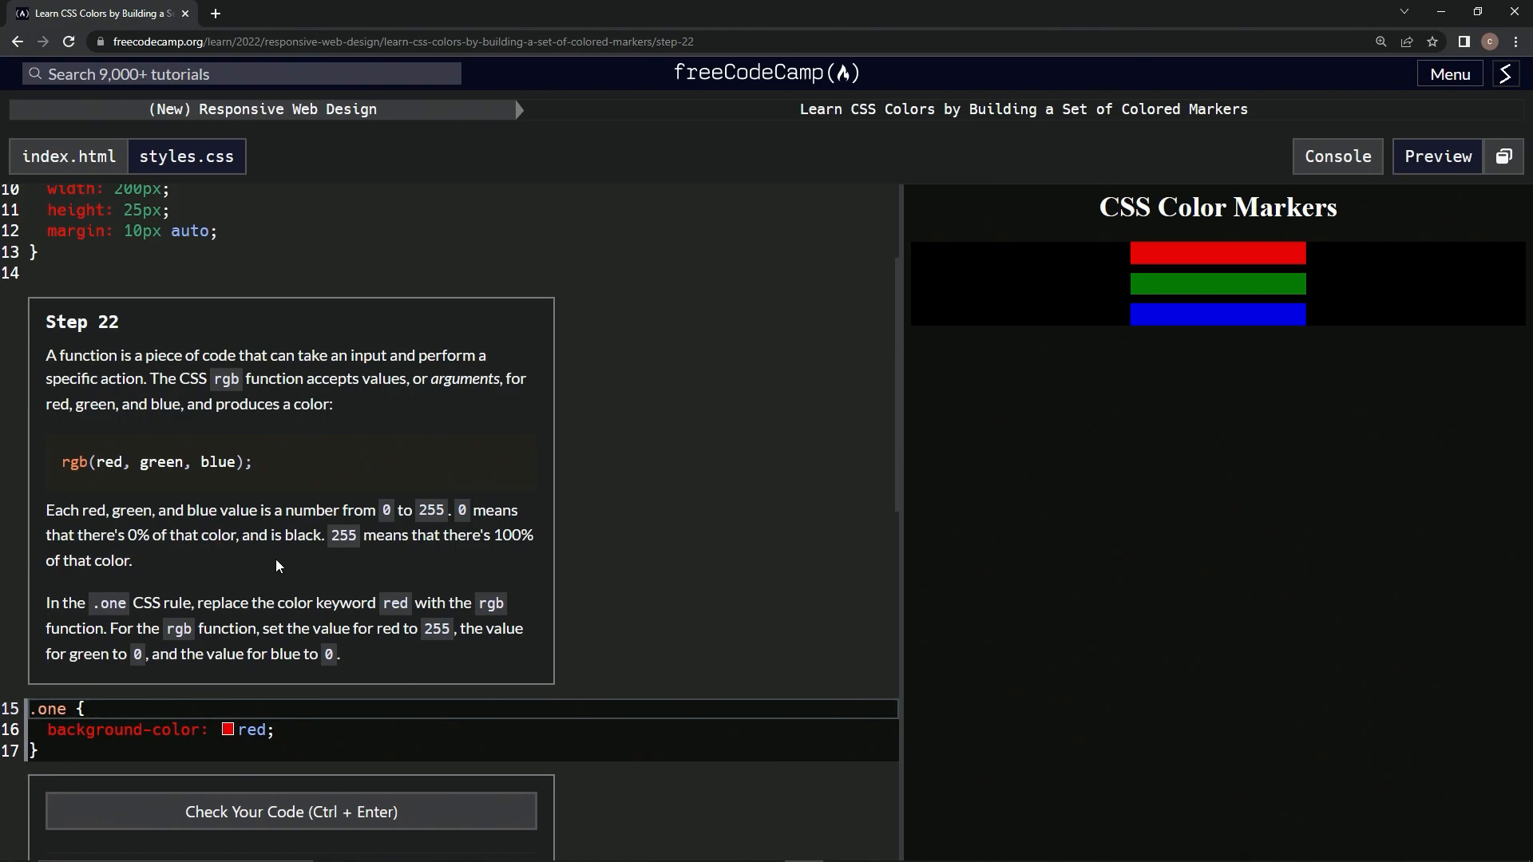
pyautogui.moveTo(106, 591)
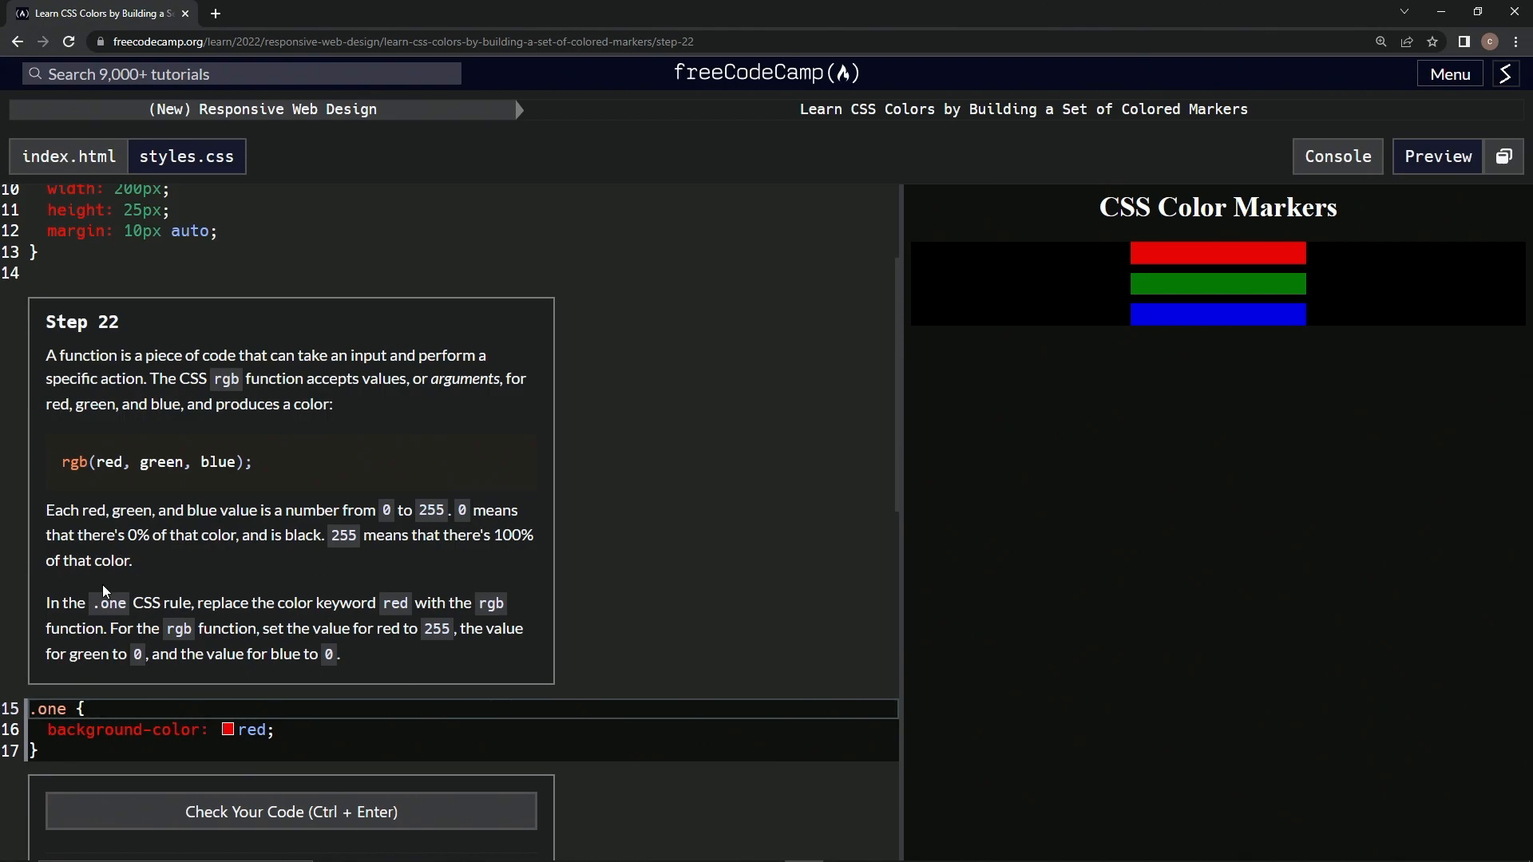
pyautogui.moveTo(112, 604)
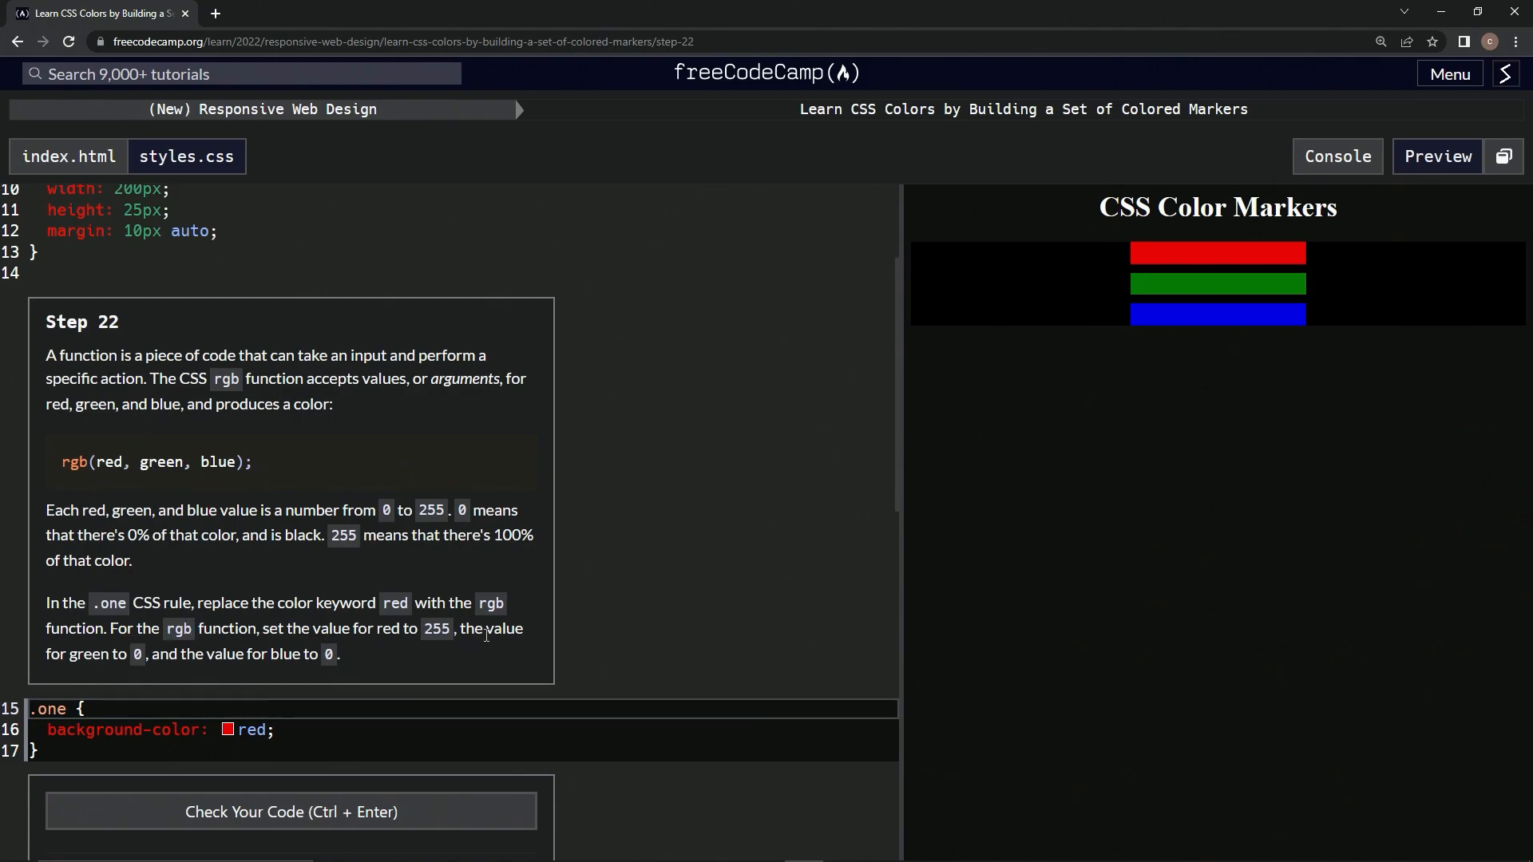
pyautogui.moveTo(207, 656)
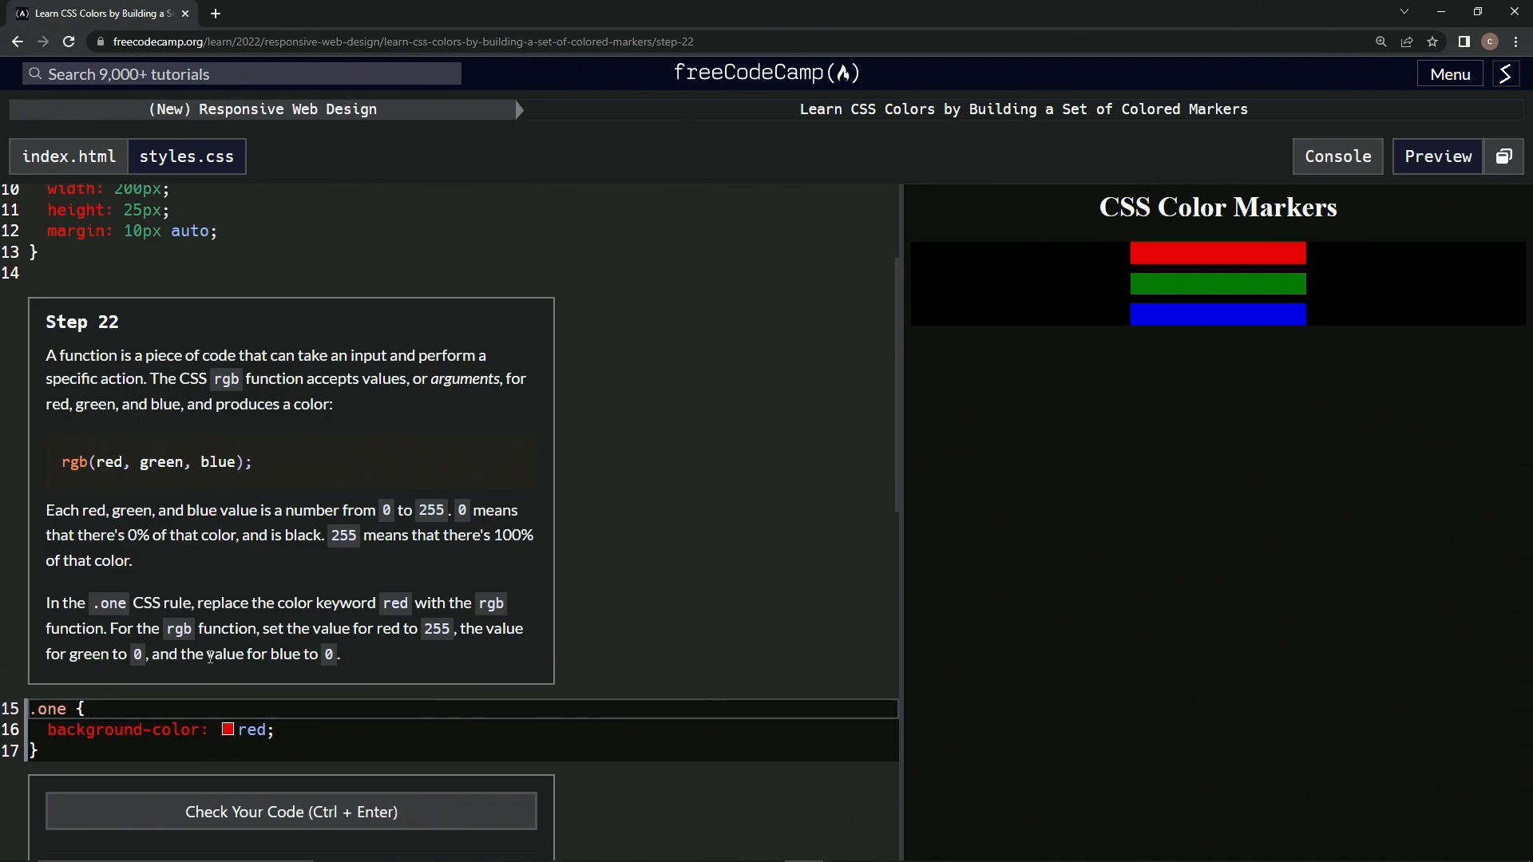
pyautogui.moveTo(359, 649)
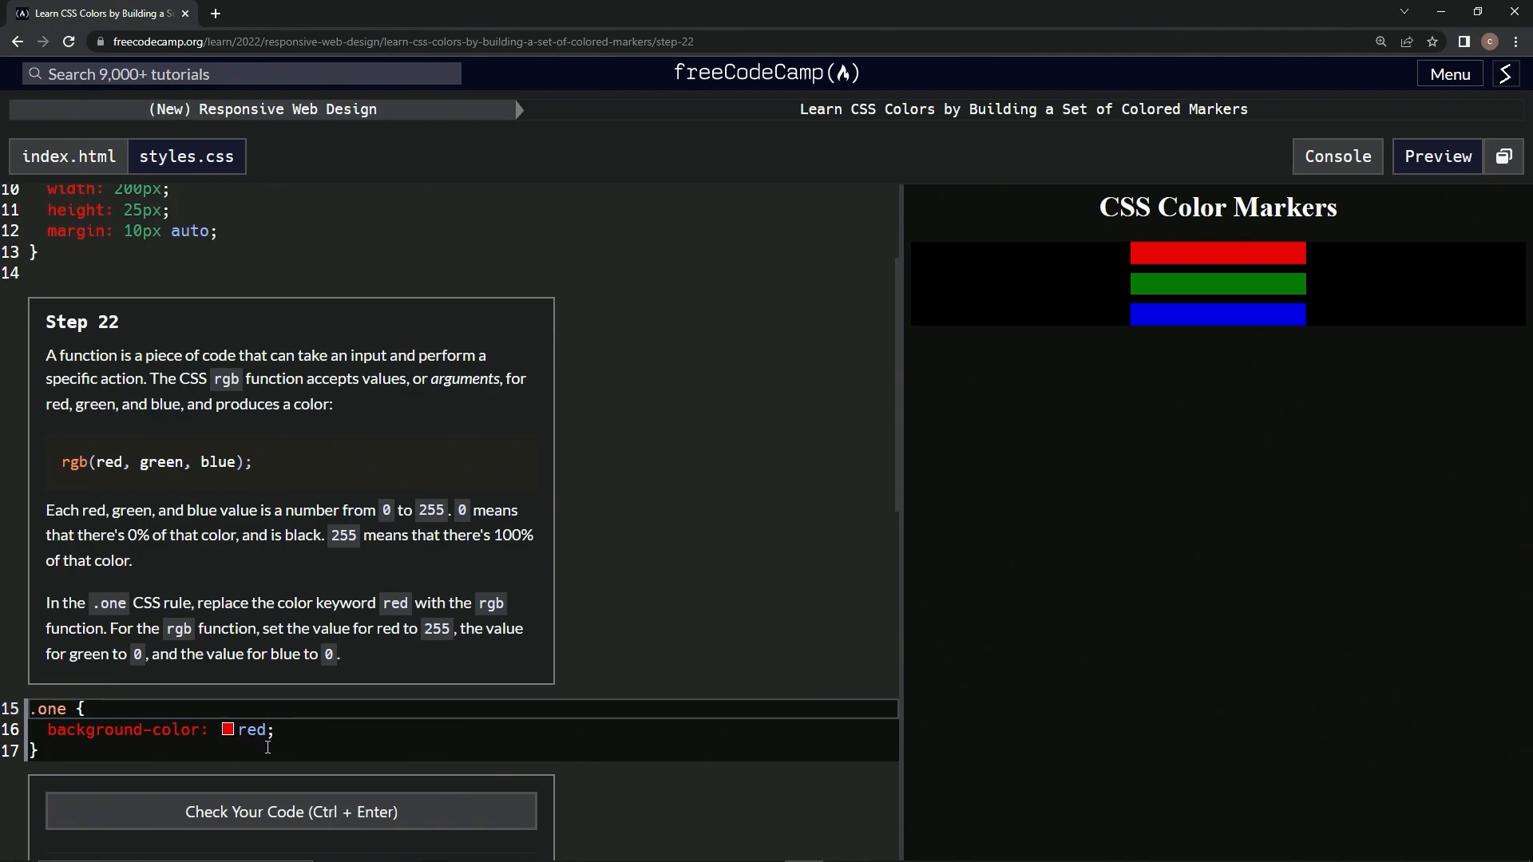
# Step: Replace the red keyword in the .one rule with rgb(255,0,0) in styles.css
pyautogui.doubleClick(251, 730)
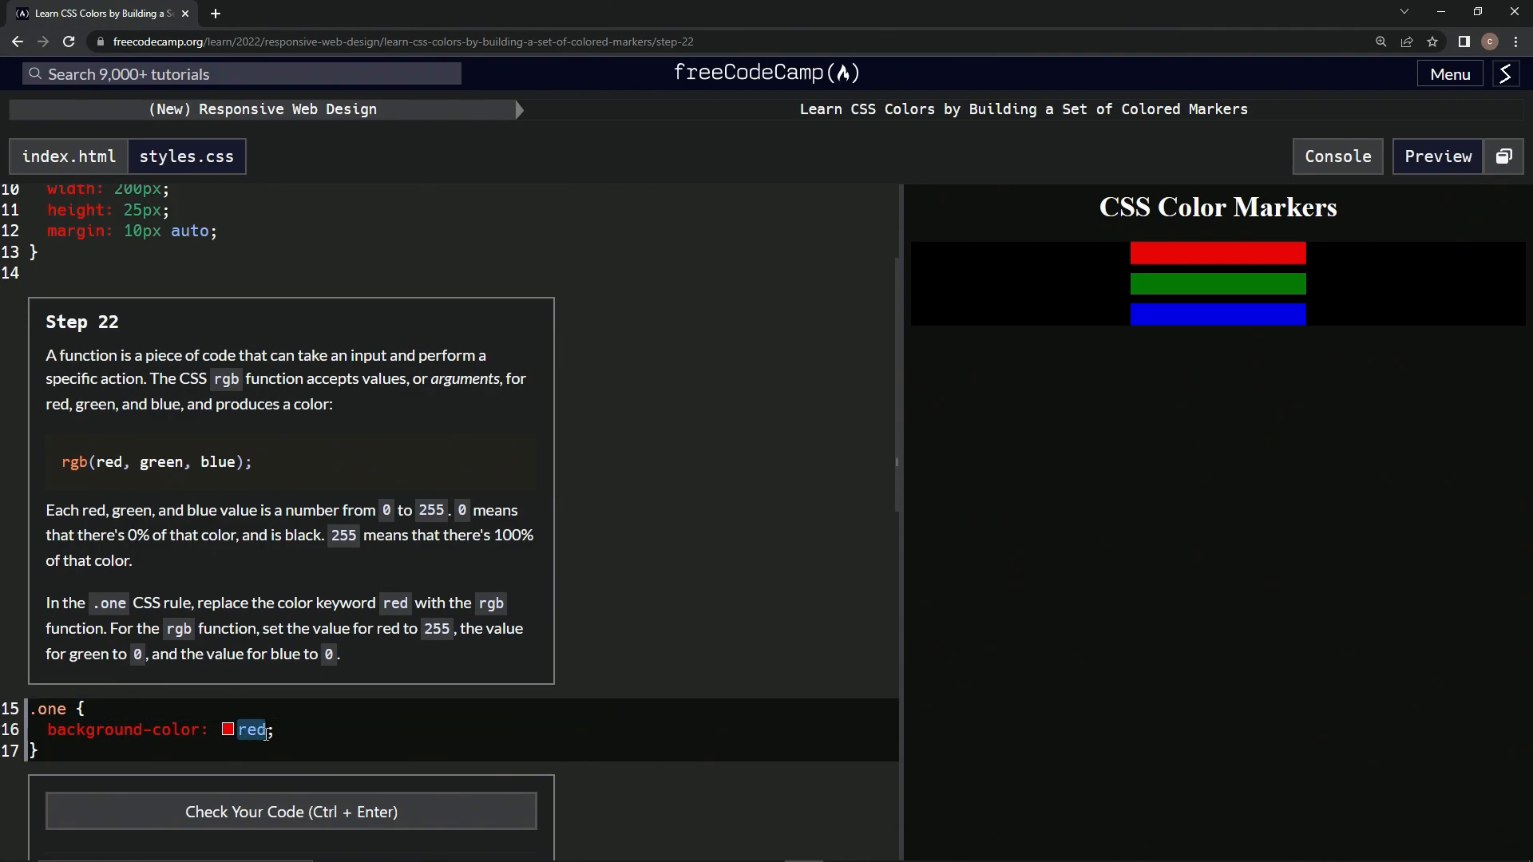
pyautogui.write('rgb(')
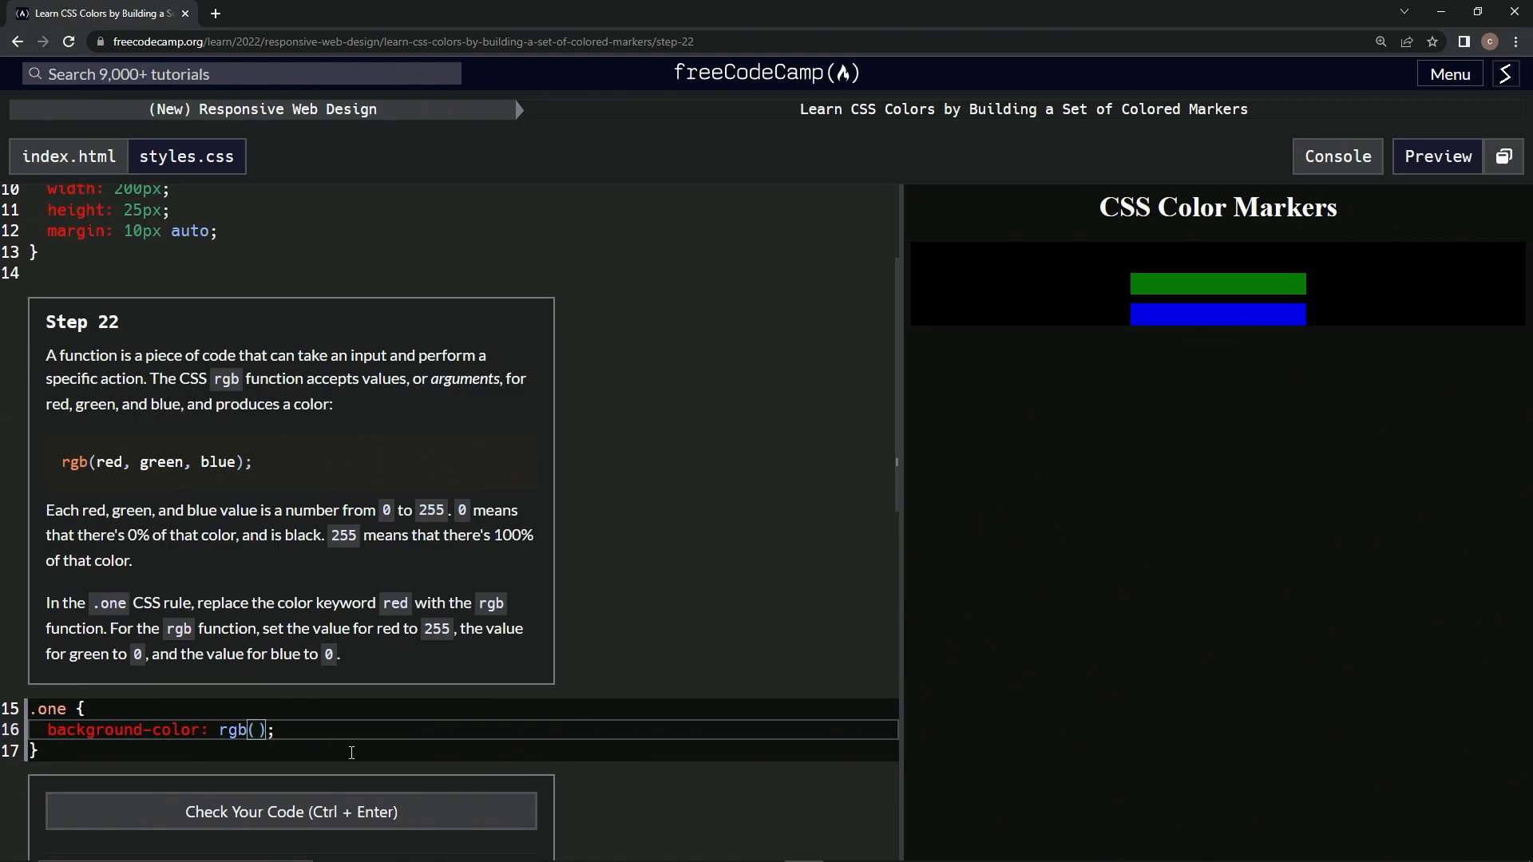
pyautogui.write('2')
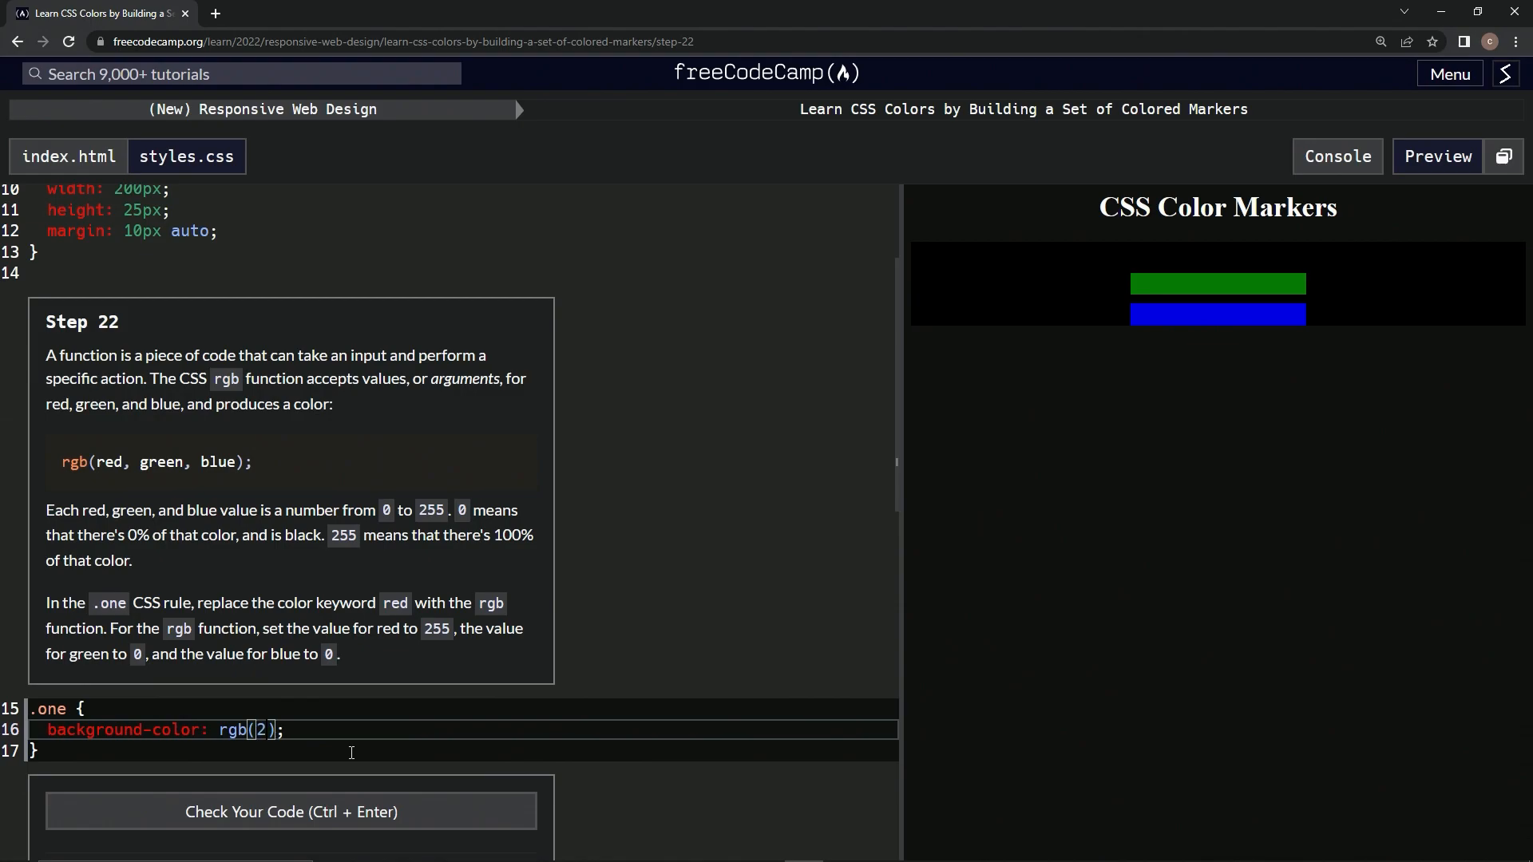
pyautogui.write('55,')
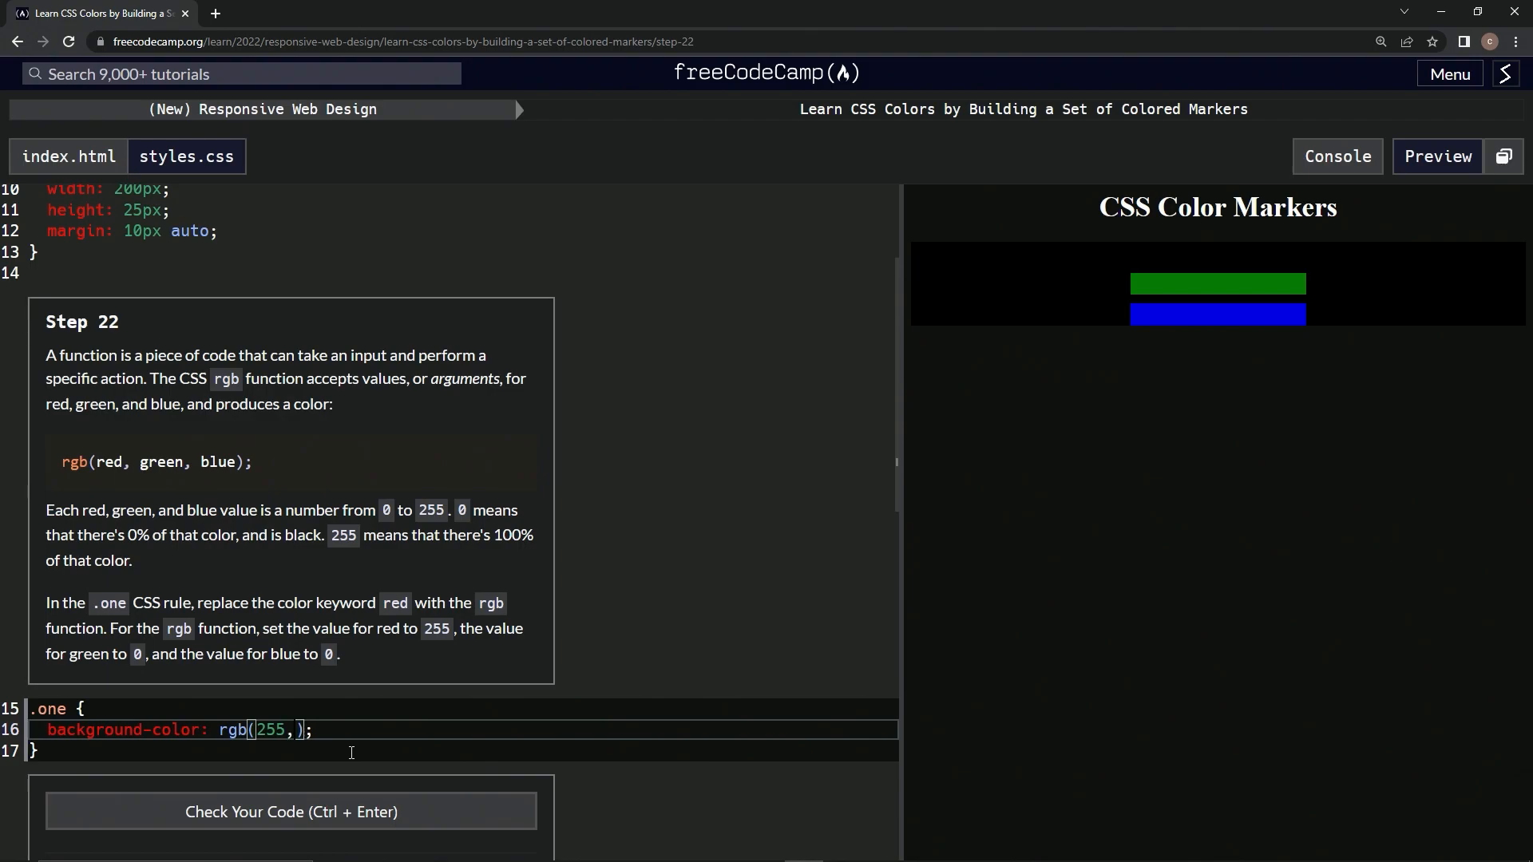
pyautogui.write('0')
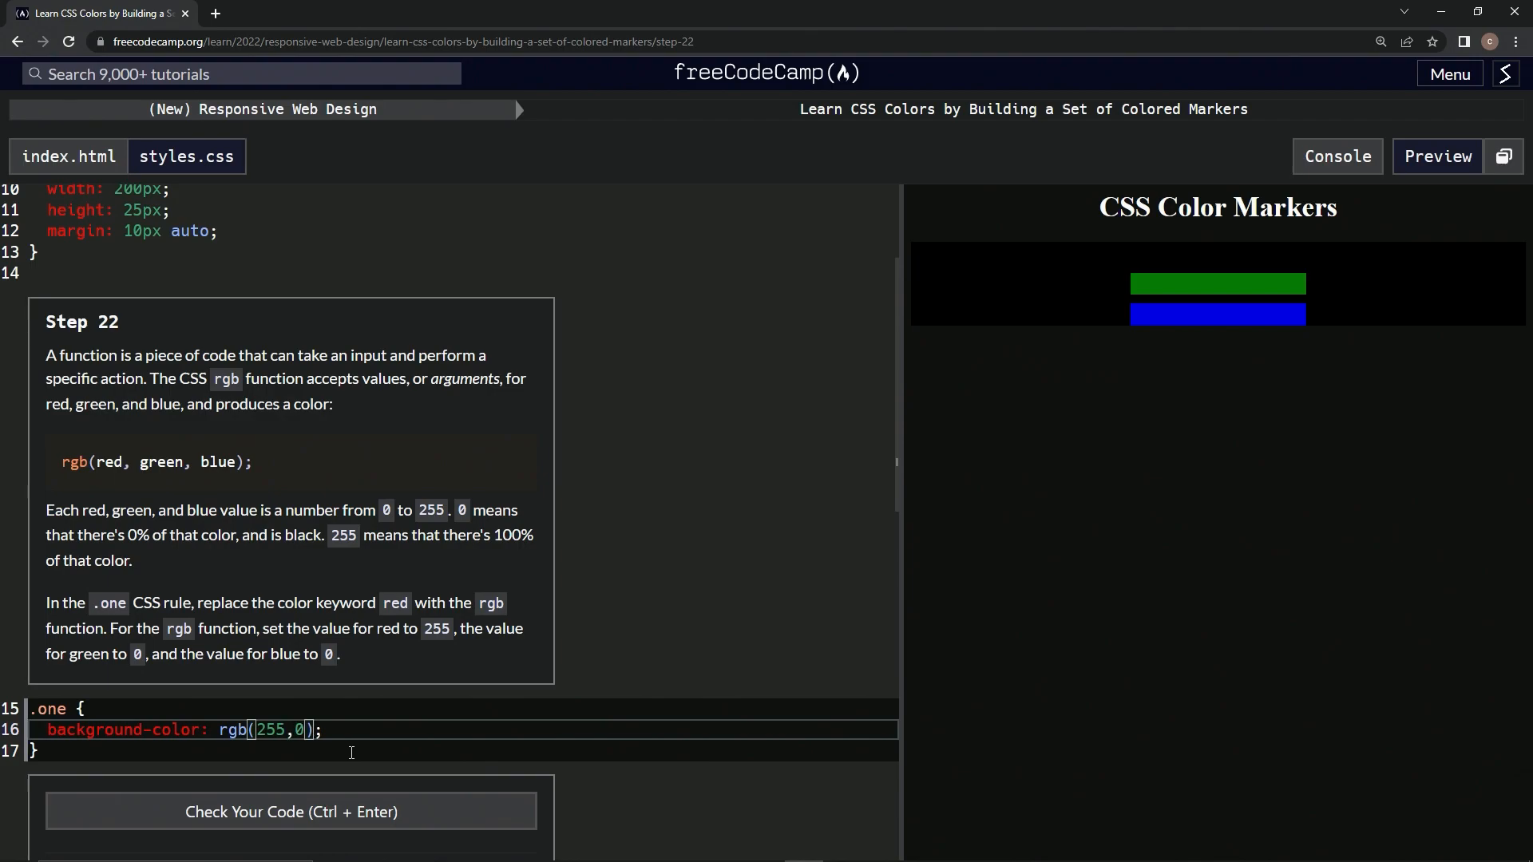
pyautogui.write(',0')
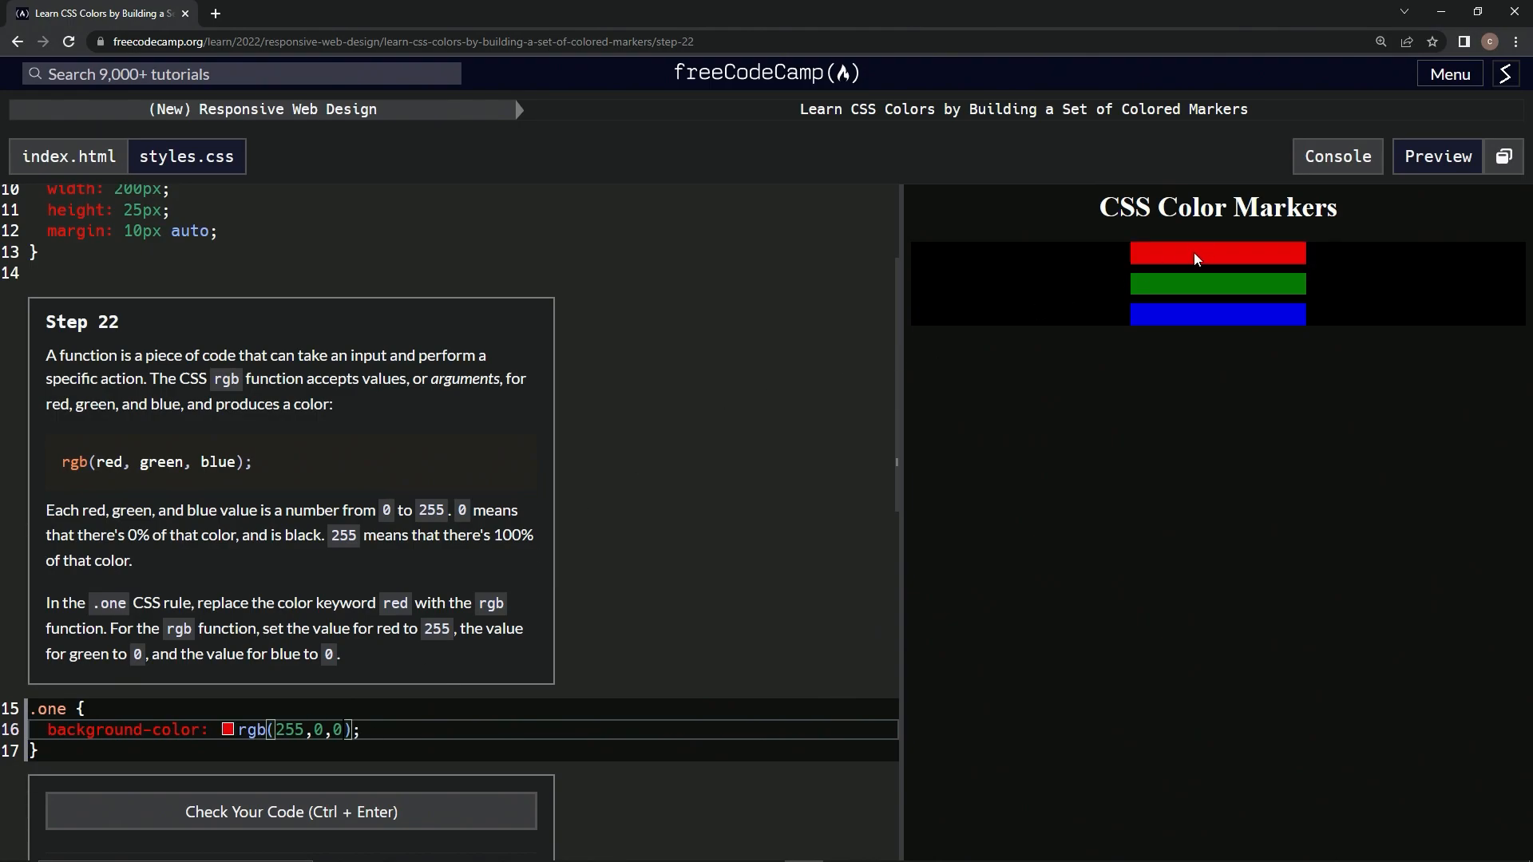
pyautogui.moveTo(1266, 260)
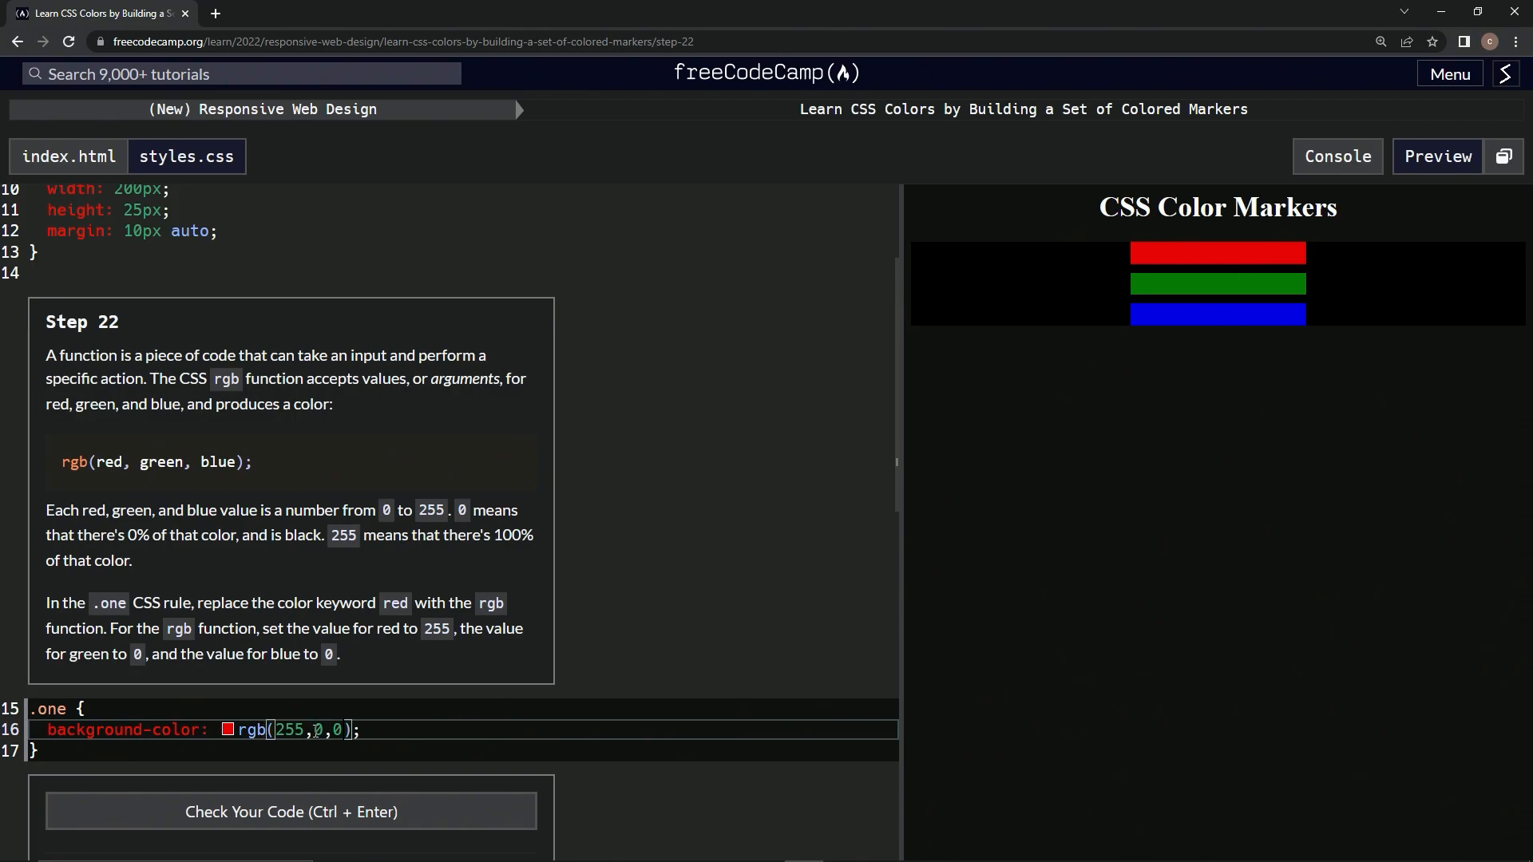
pyautogui.moveTo(1205, 246)
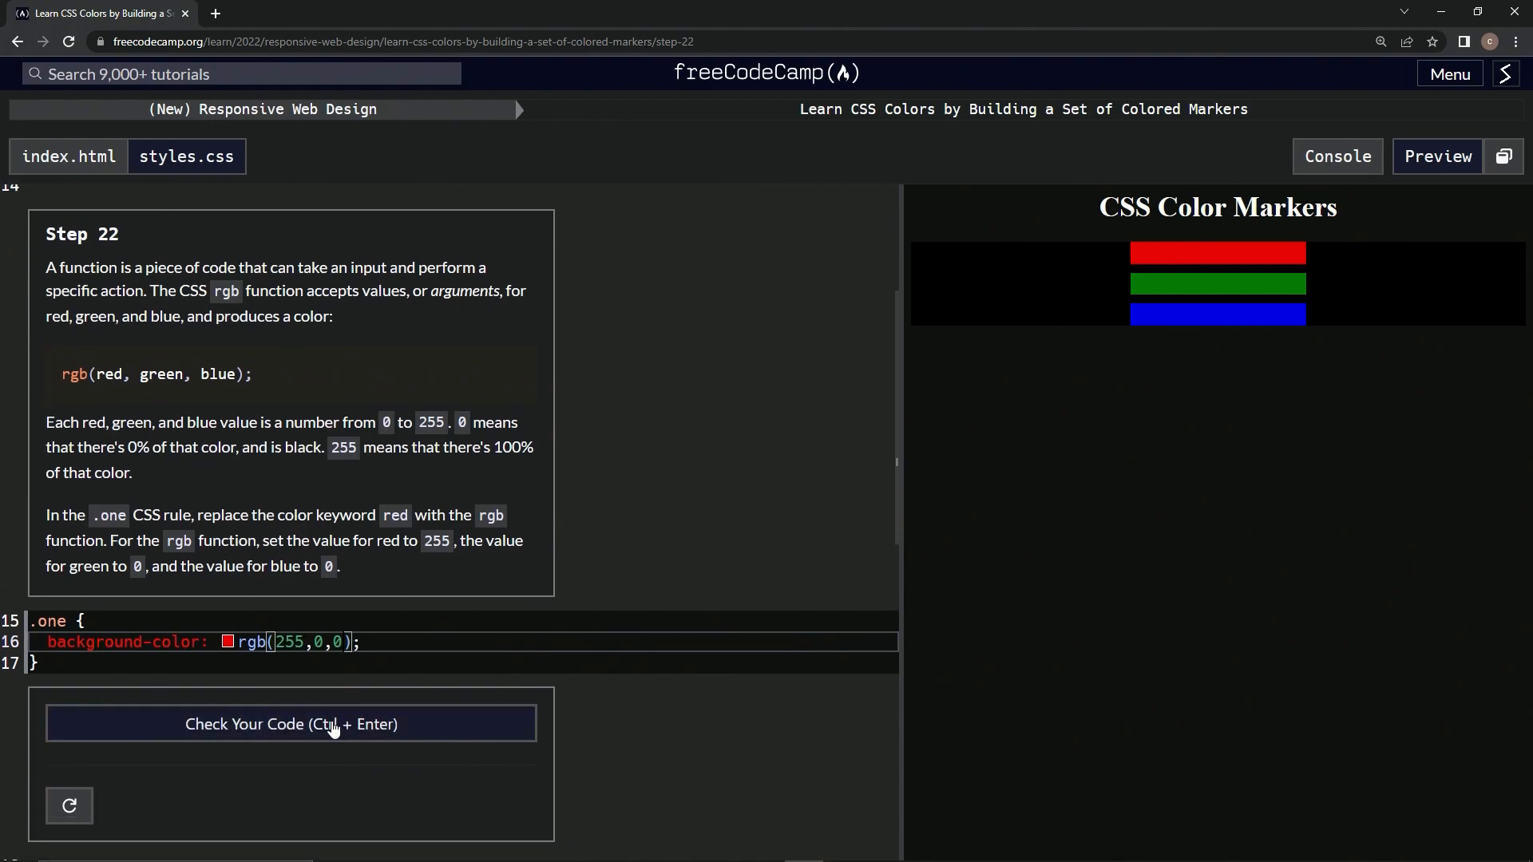
# Step: Check the code for step 22, submit it, and continue to step 23
pyautogui.click(289, 724)
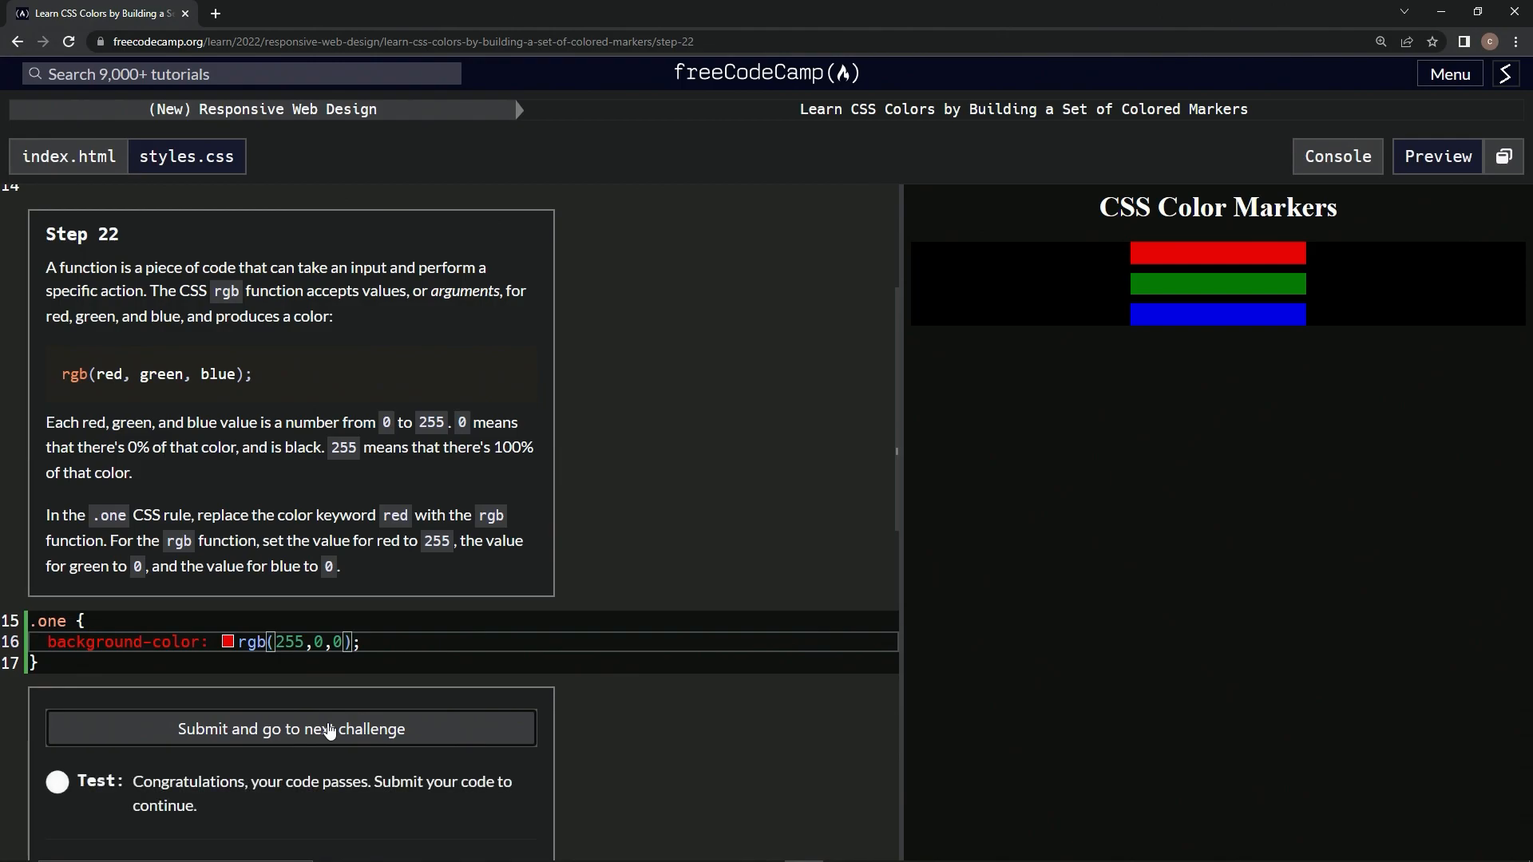
pyautogui.click(291, 728)
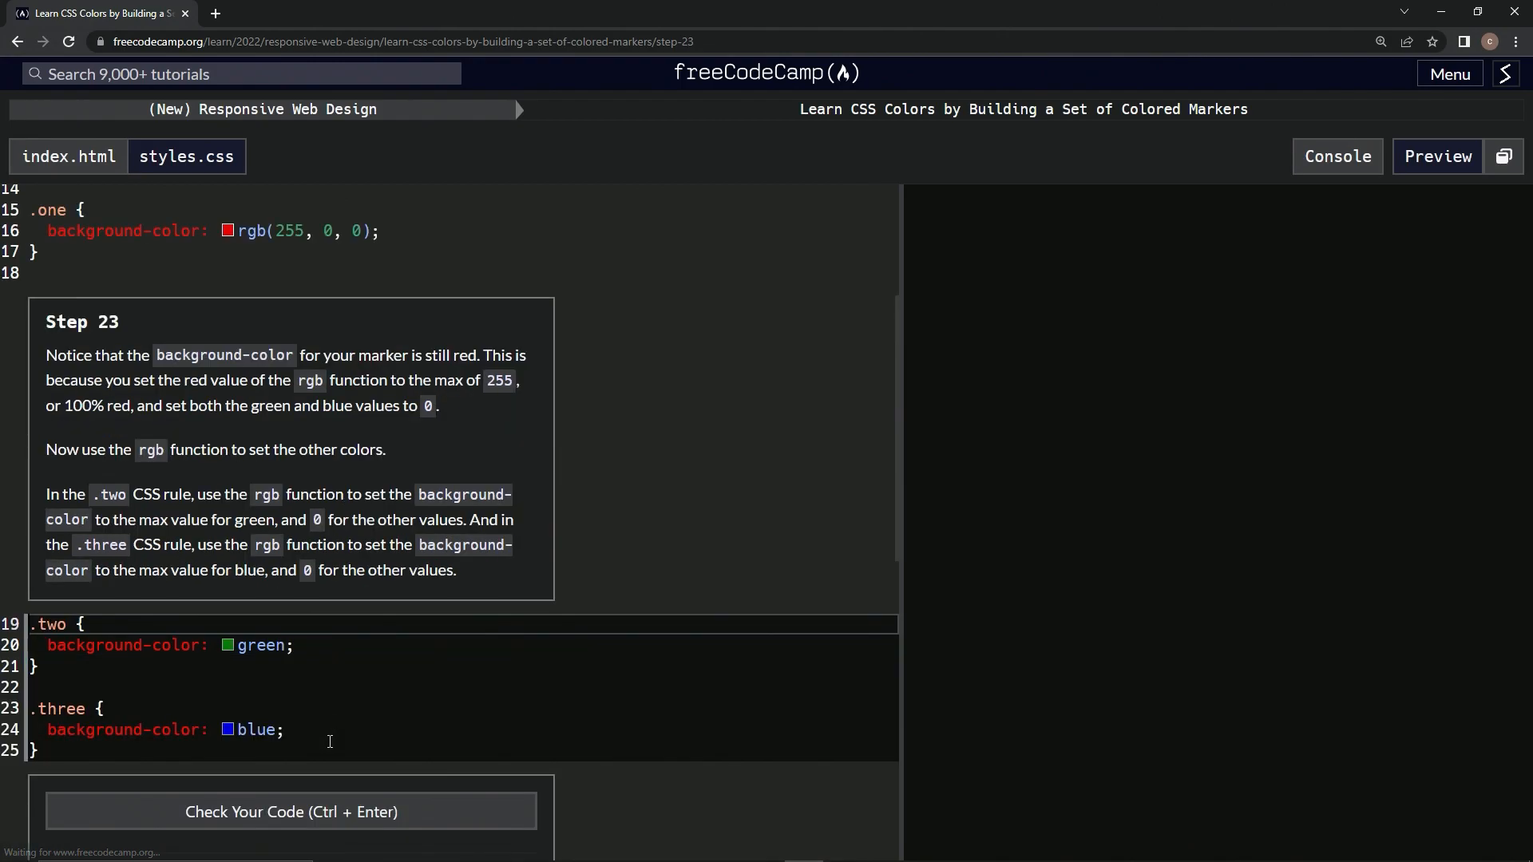
pyautogui.click(1436, 154)
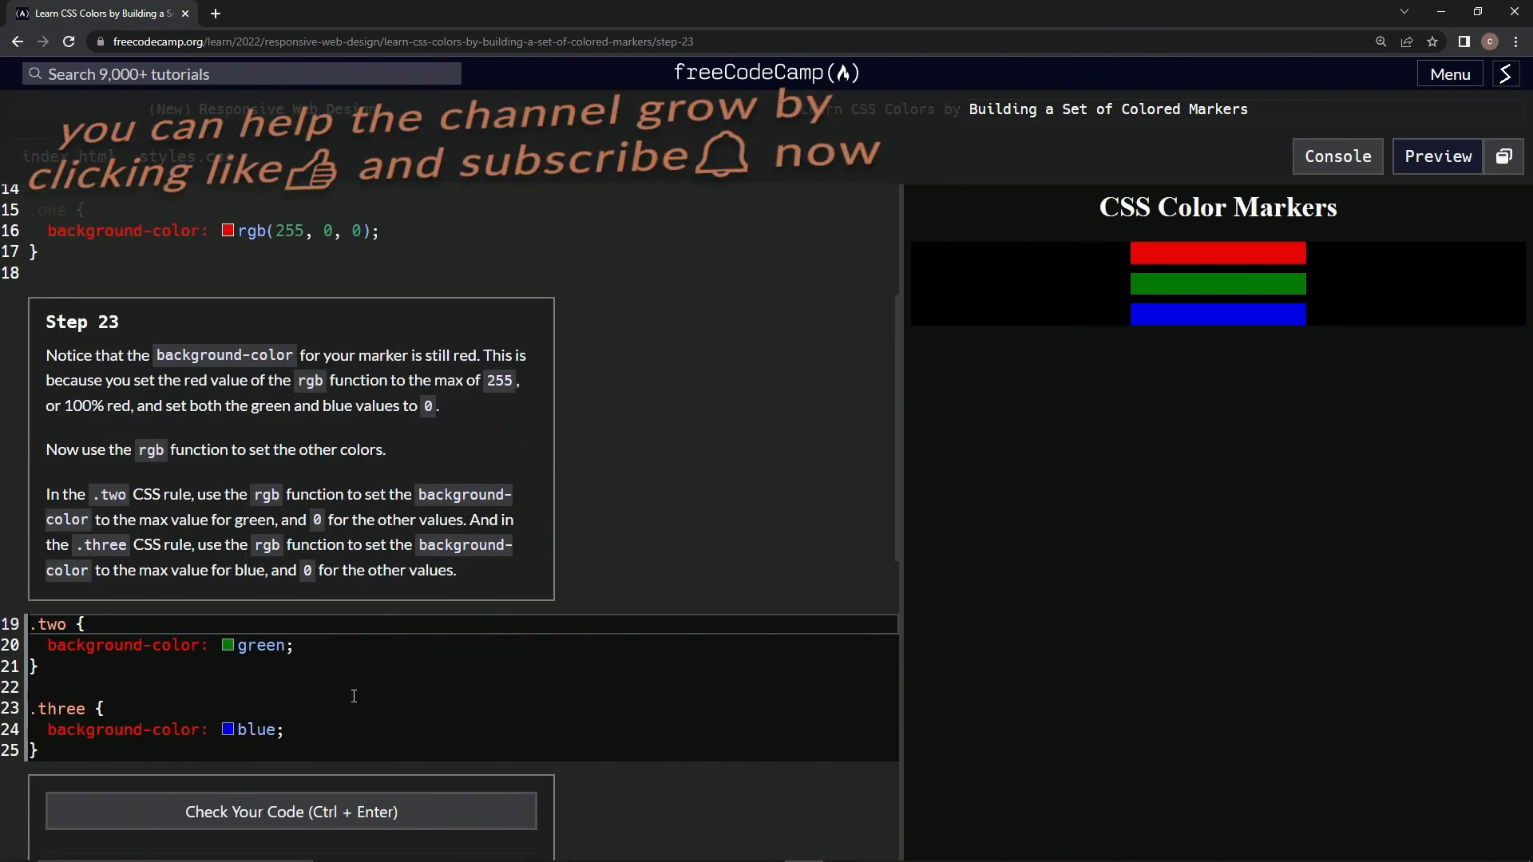
pyautogui.moveTo(112, 345)
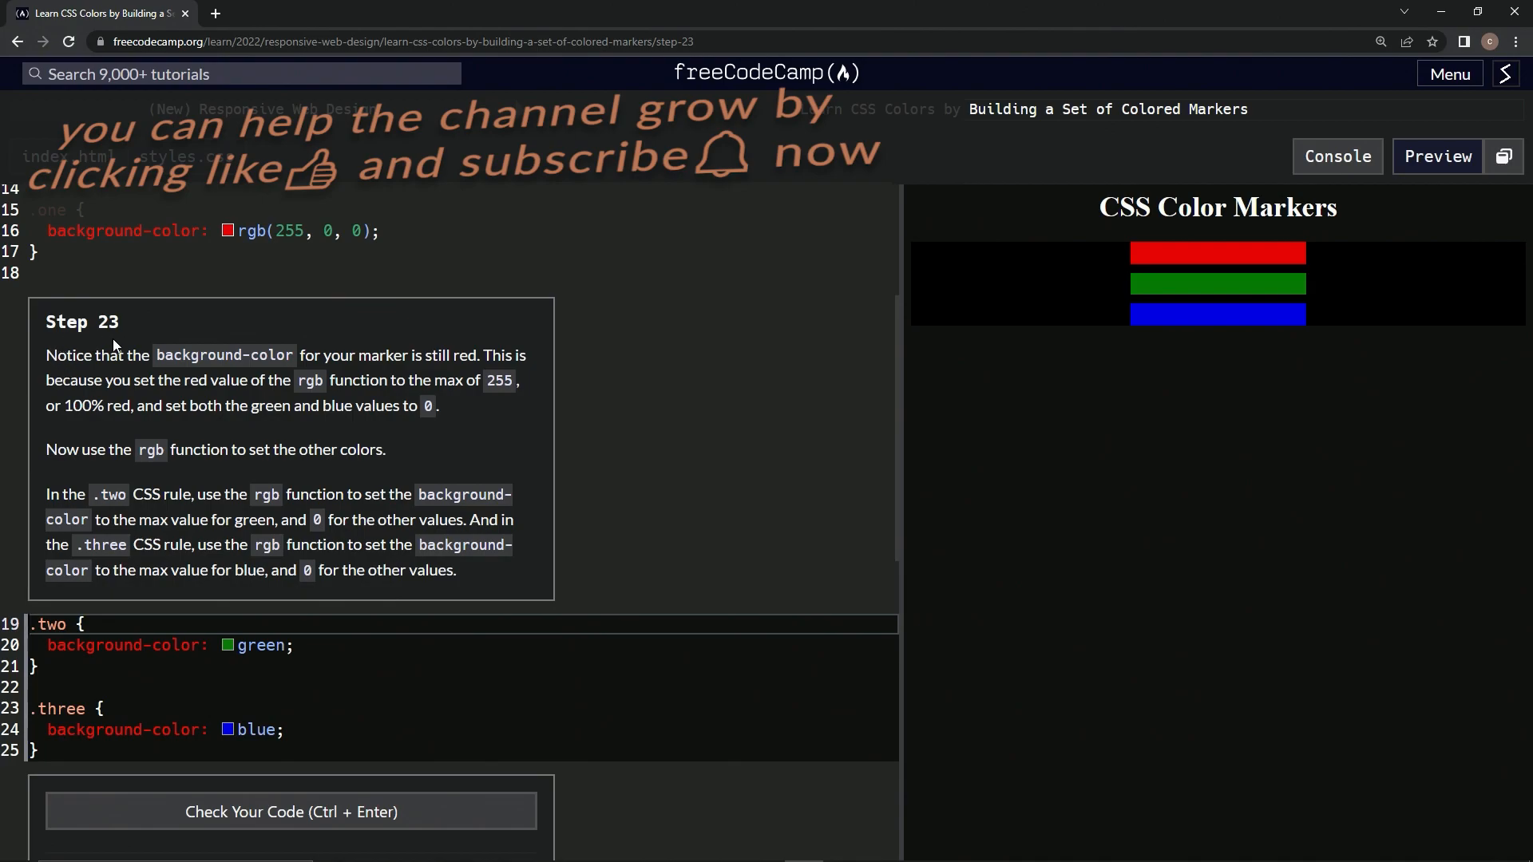